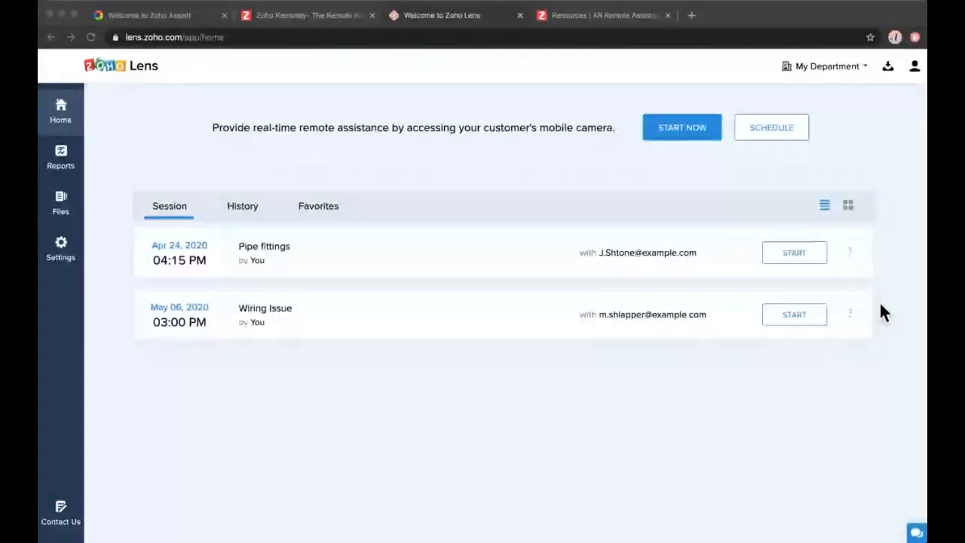
Step: Switch from the Zoho Lens home to the Zoho Assist remote support home page
click(149, 15)
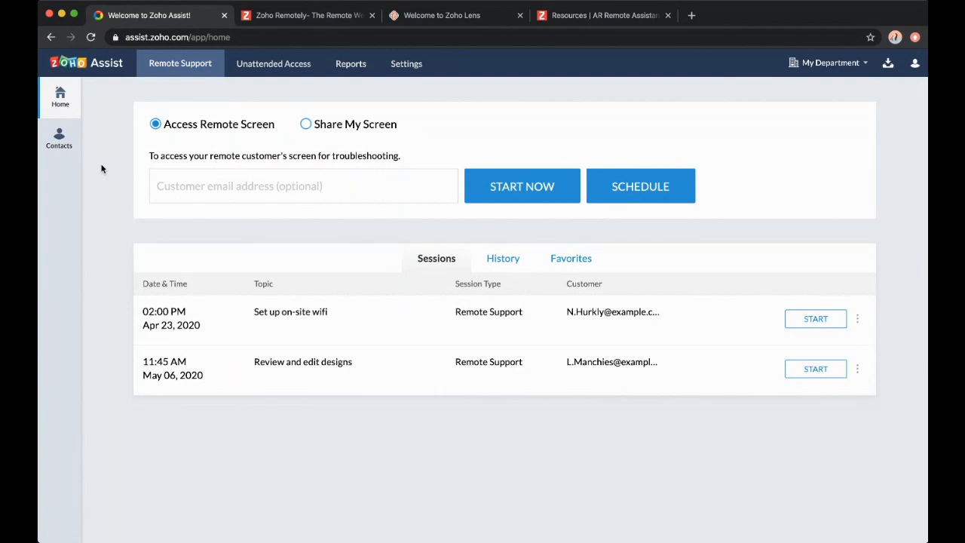
mouse_move(158, 211)
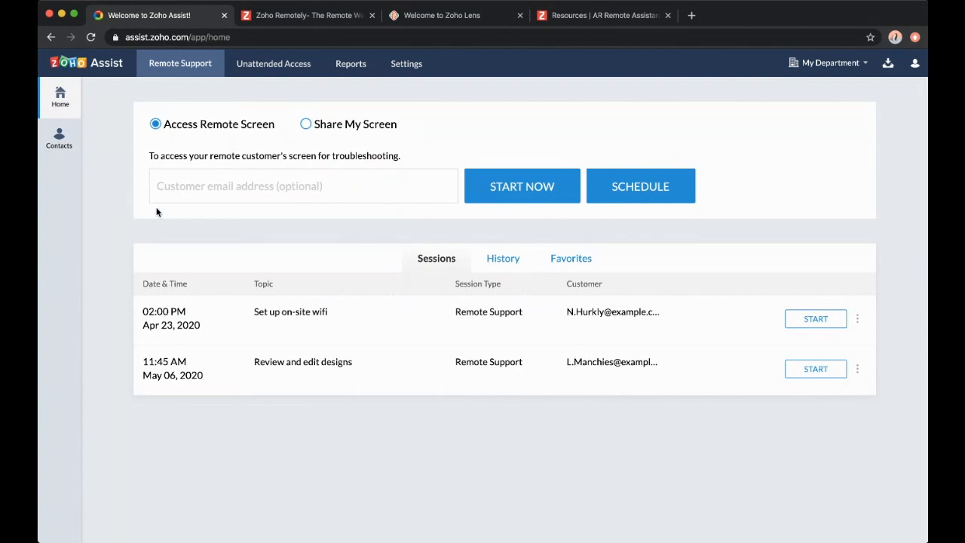
mouse_move(94, 147)
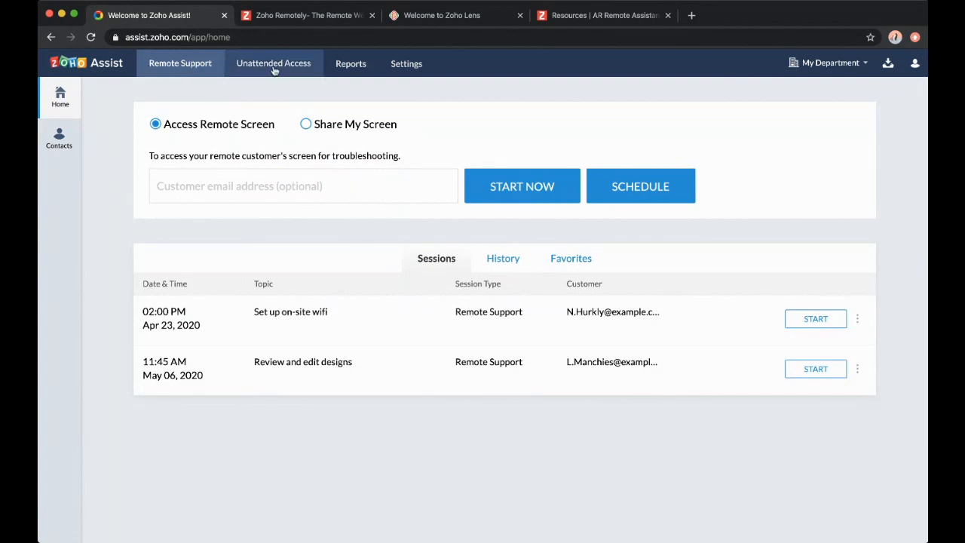
mouse_move(251, 84)
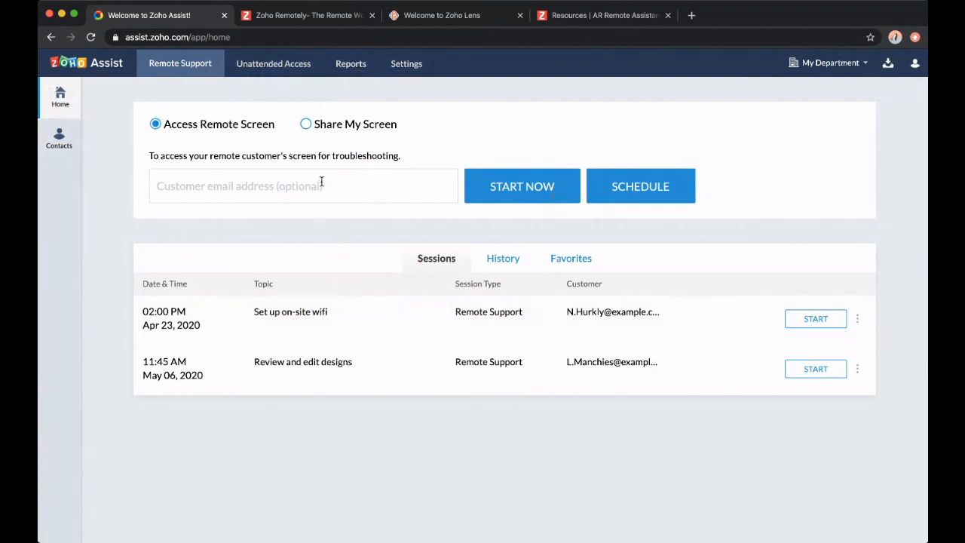
click(303, 186)
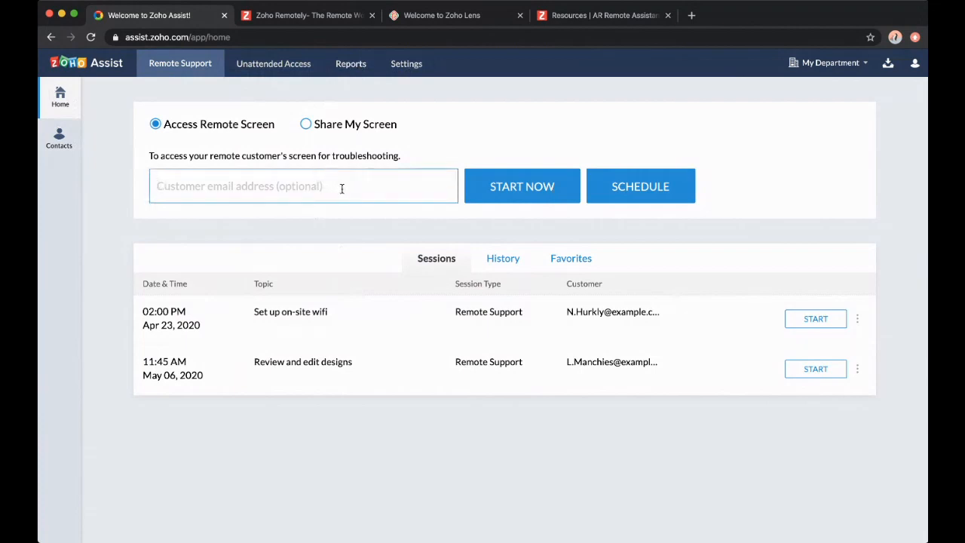
mouse_move(523, 197)
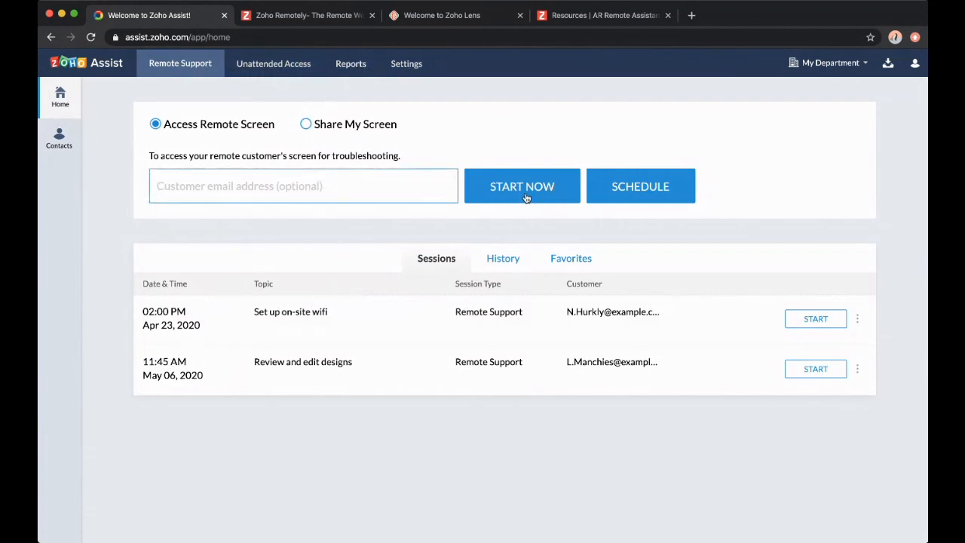
Step: Start an on-demand remote support session and close its session invite page
click(522, 186)
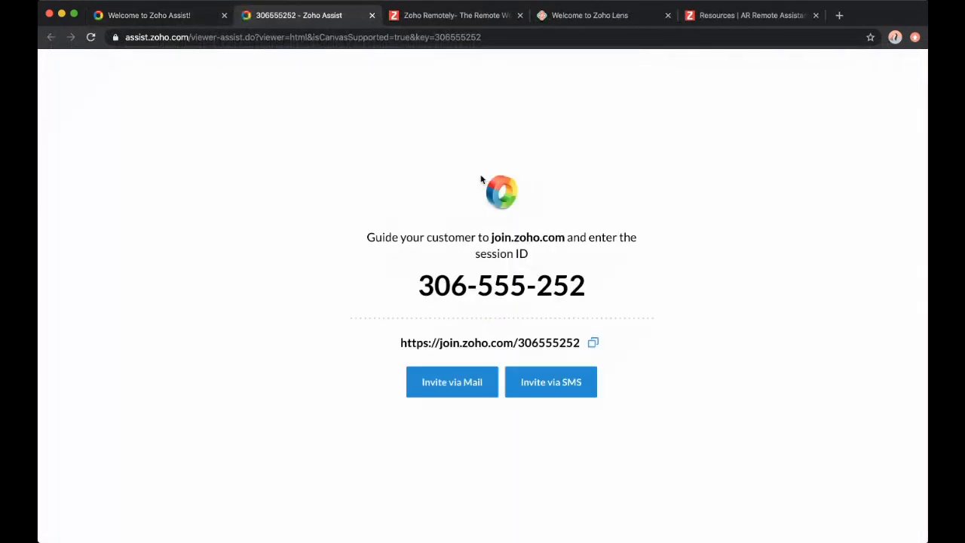
mouse_move(467, 232)
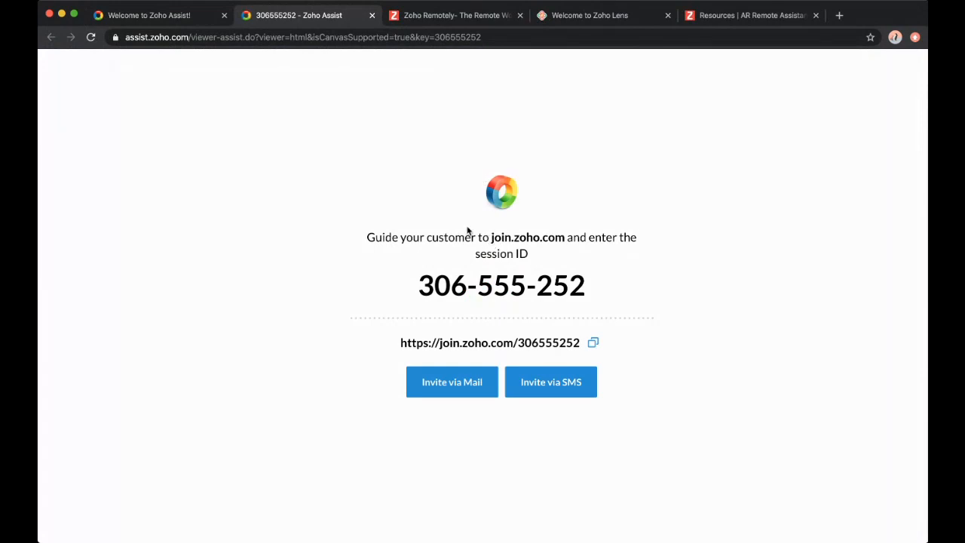
mouse_move(641, 287)
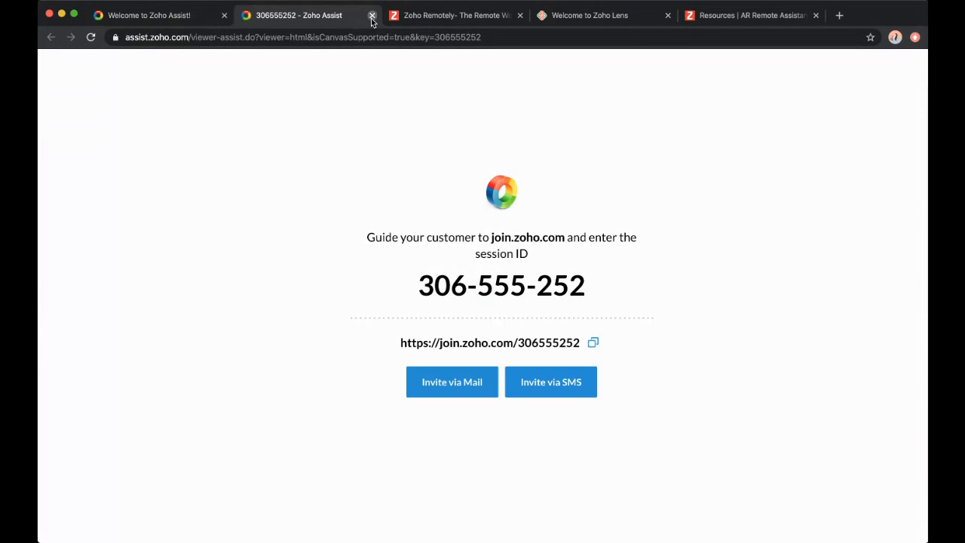
click(371, 15)
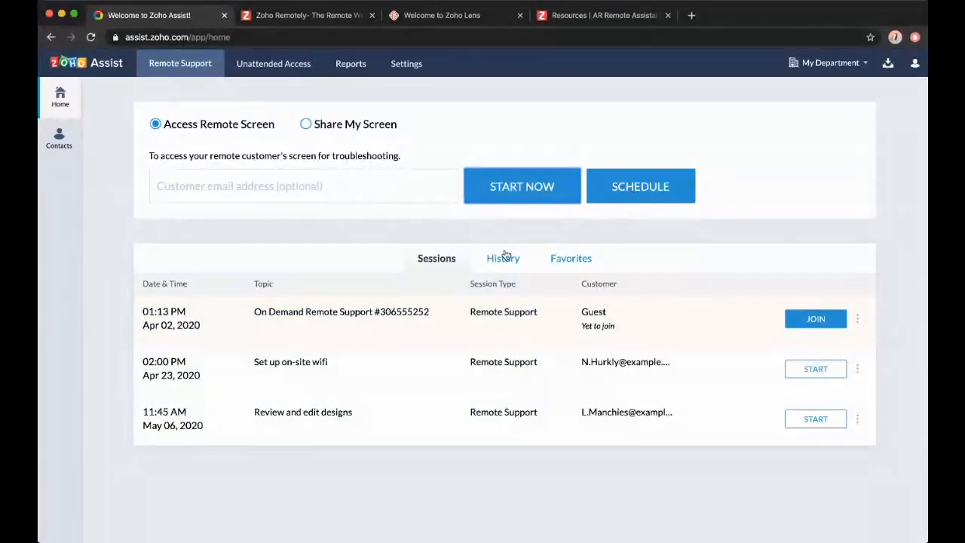
Step: Show the history of past remote support sessions with dates and durations
click(502, 257)
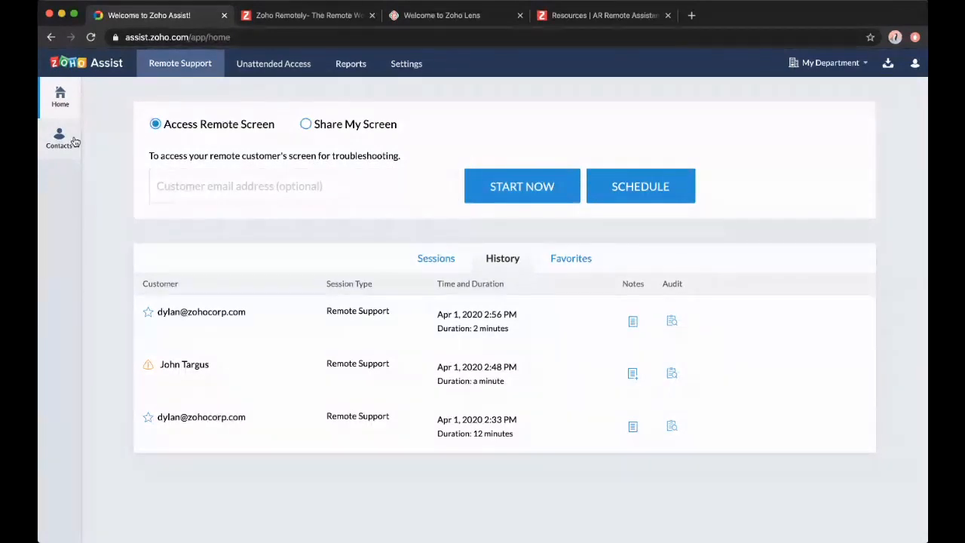
click(303, 185)
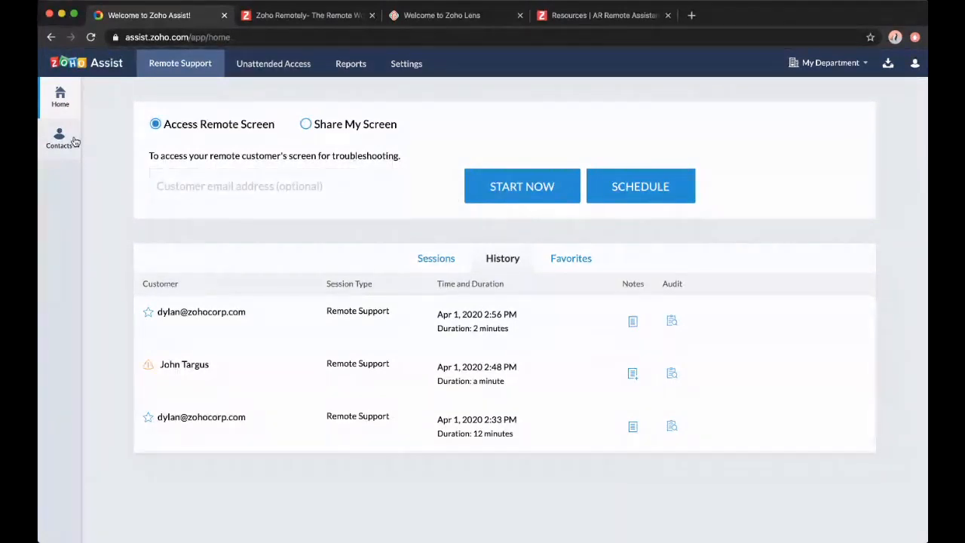
click(301, 186)
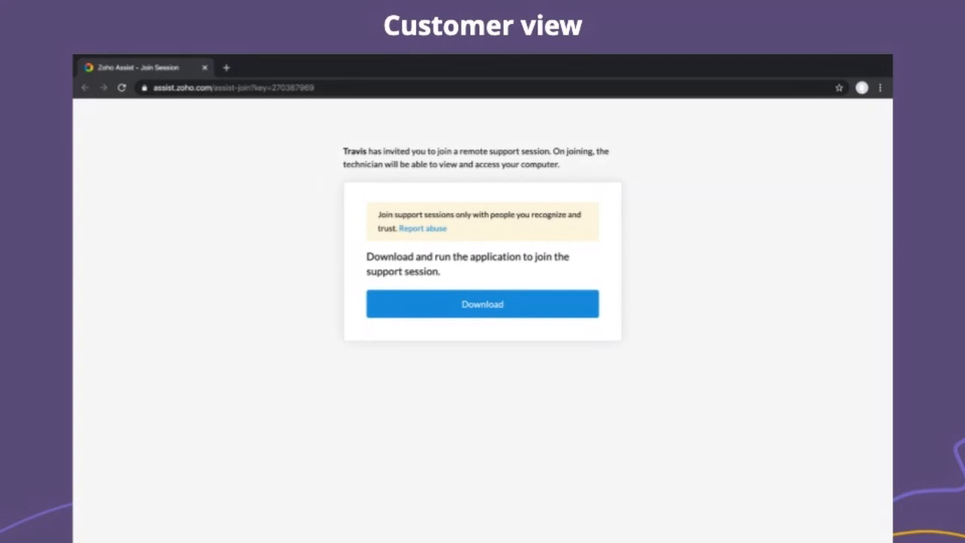
Step: Advance through the customer-view slides of the download page and Join app
click(482, 304)
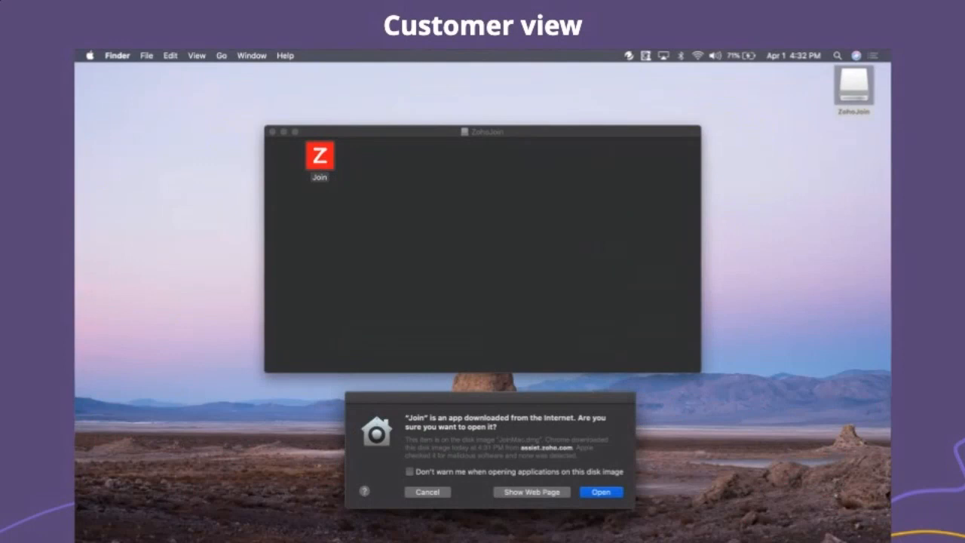
click(600, 491)
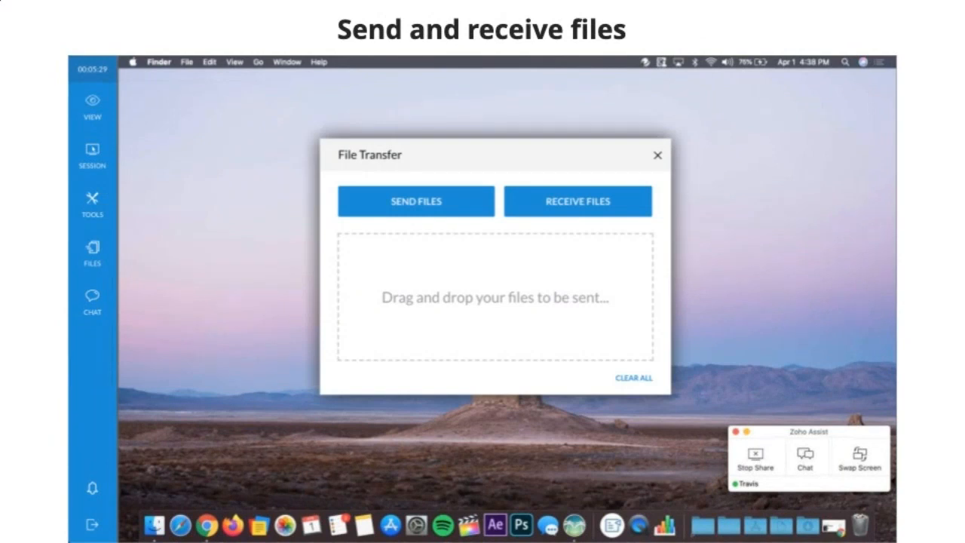
Step: Show the File Transfer window and the session's chat options from the left toolbar
click(91, 300)
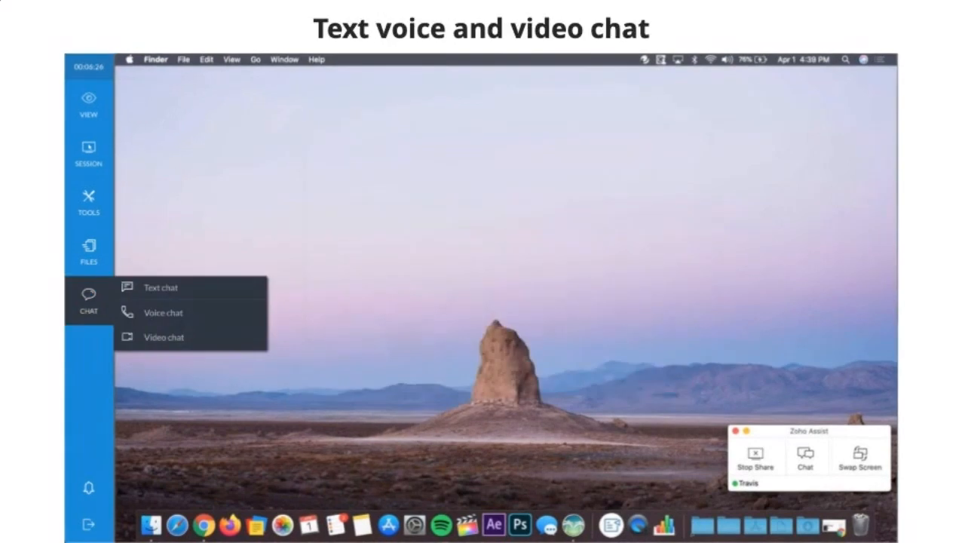
click(89, 251)
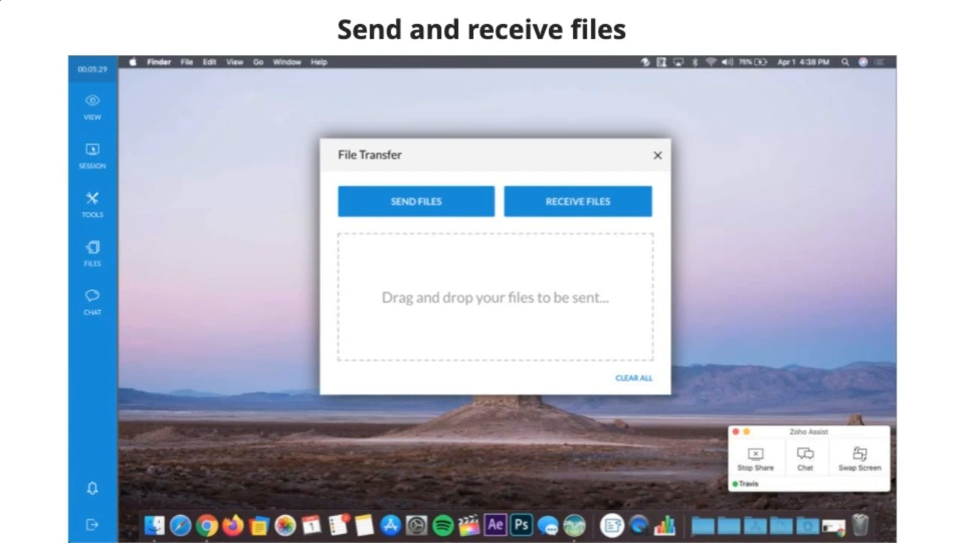
click(90, 302)
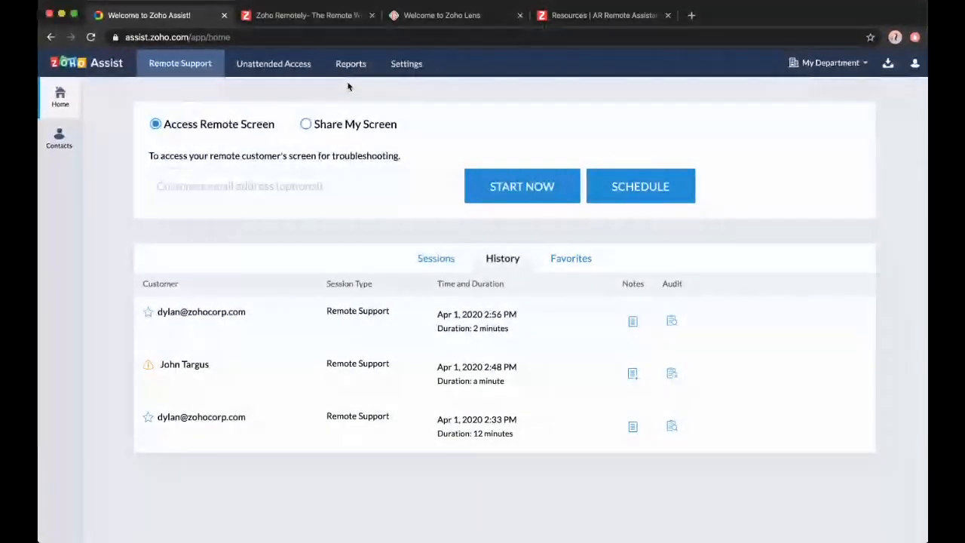
click(350, 63)
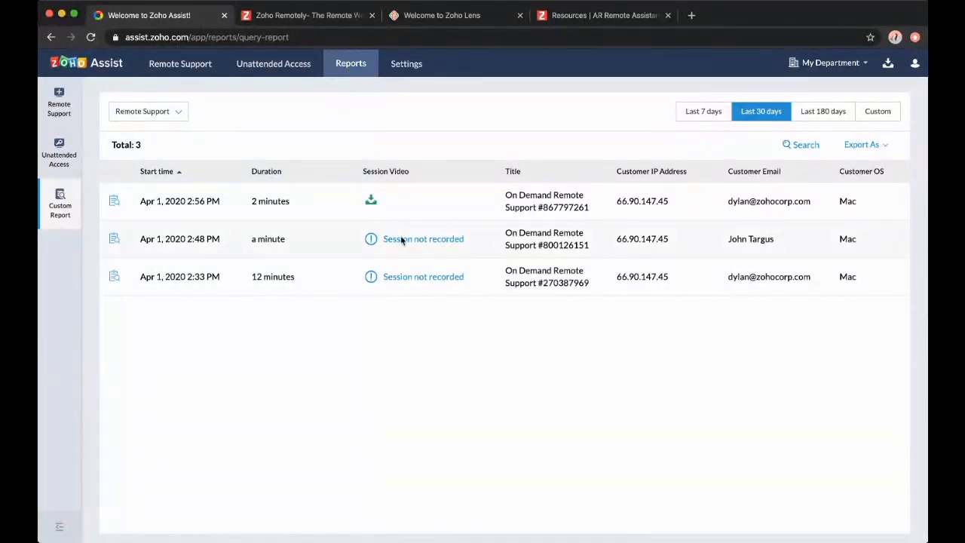
mouse_move(364, 282)
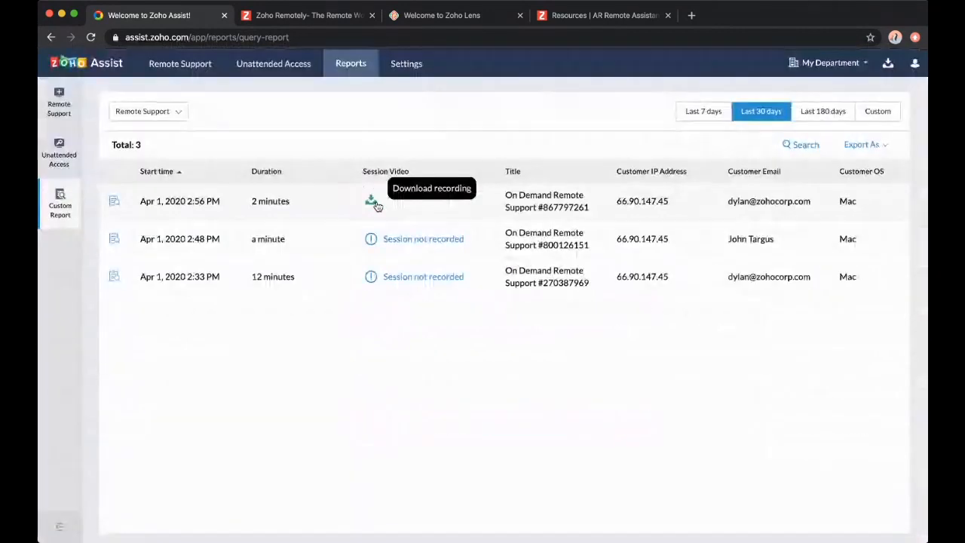
mouse_move(585, 226)
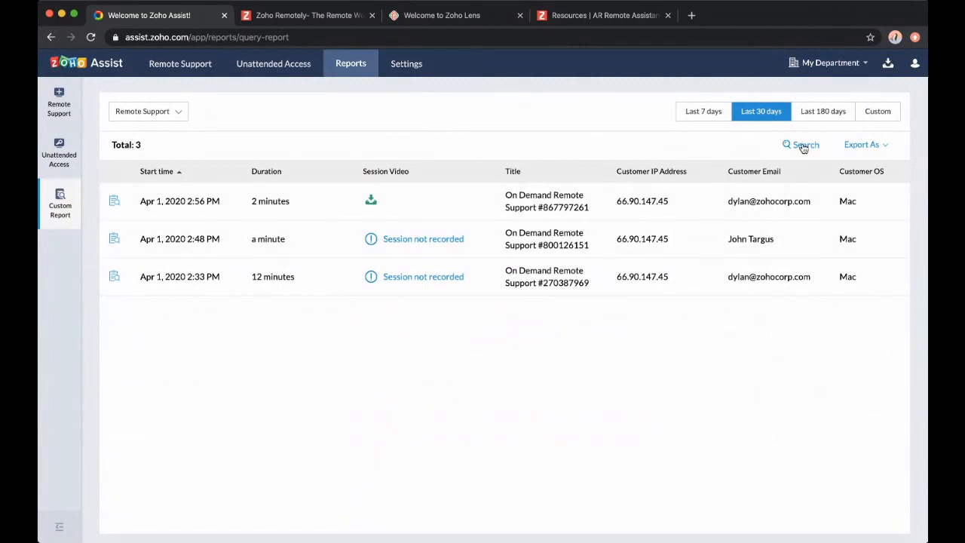
click(800, 144)
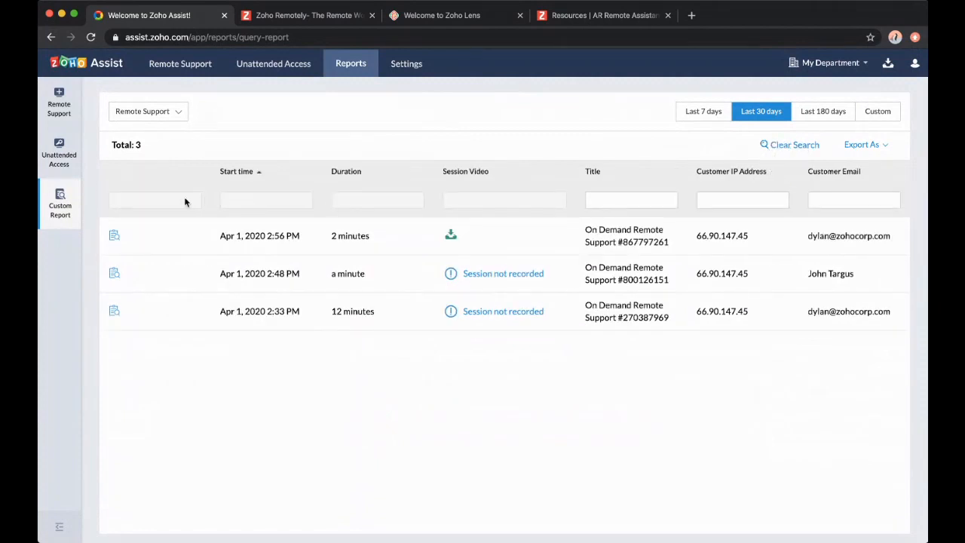
mouse_move(530, 202)
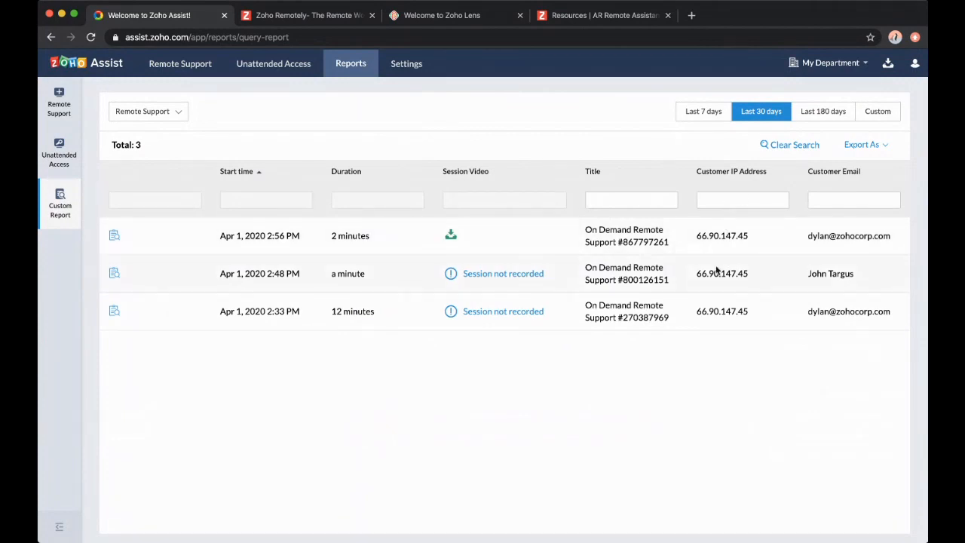
click(861, 144)
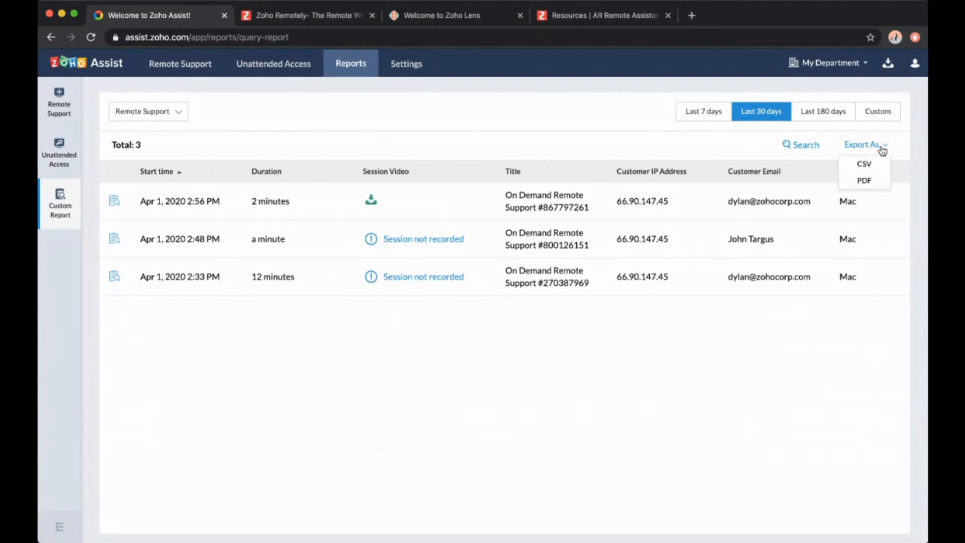
mouse_move(820, 345)
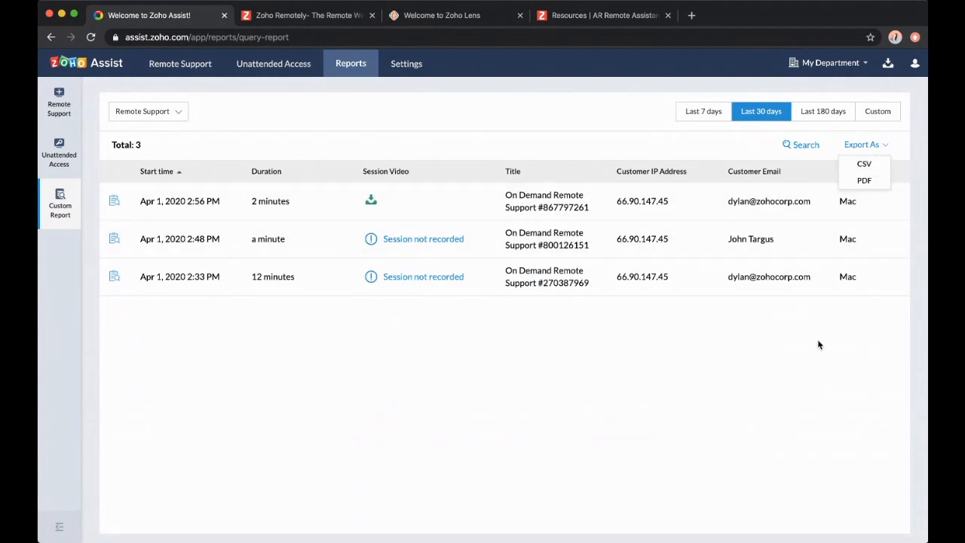
click(812, 343)
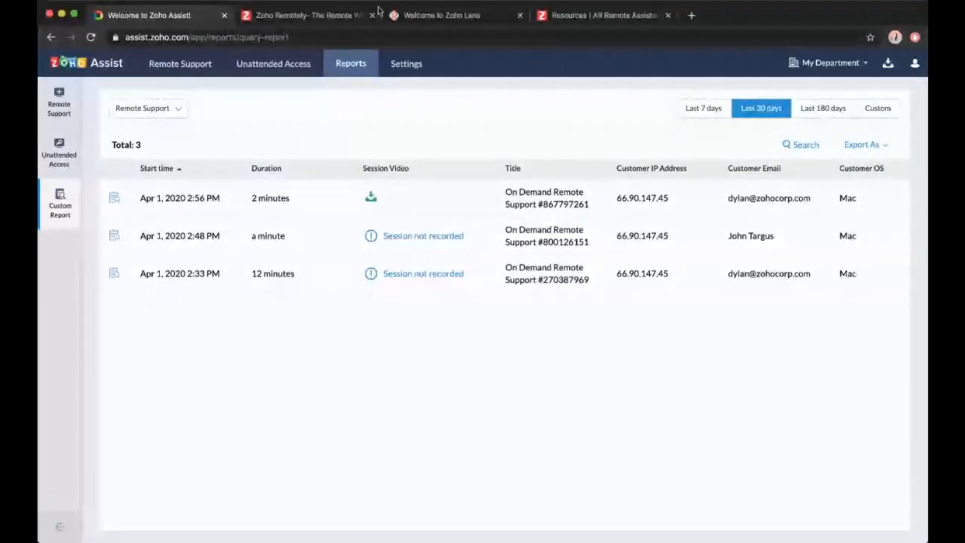
Step: Review Lens session history and the April 1 session notes, then return to scheduled sessions
click(441, 15)
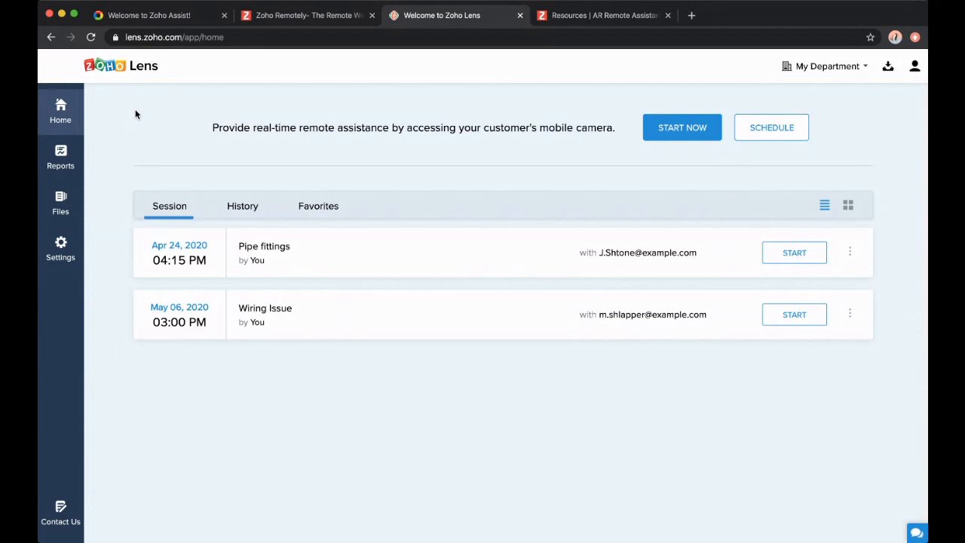
mouse_move(169, 218)
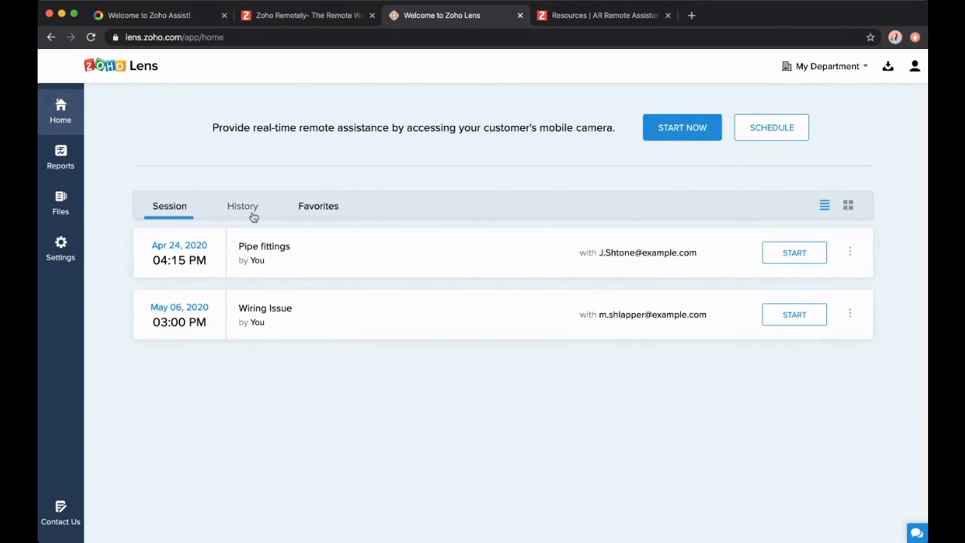
click(242, 206)
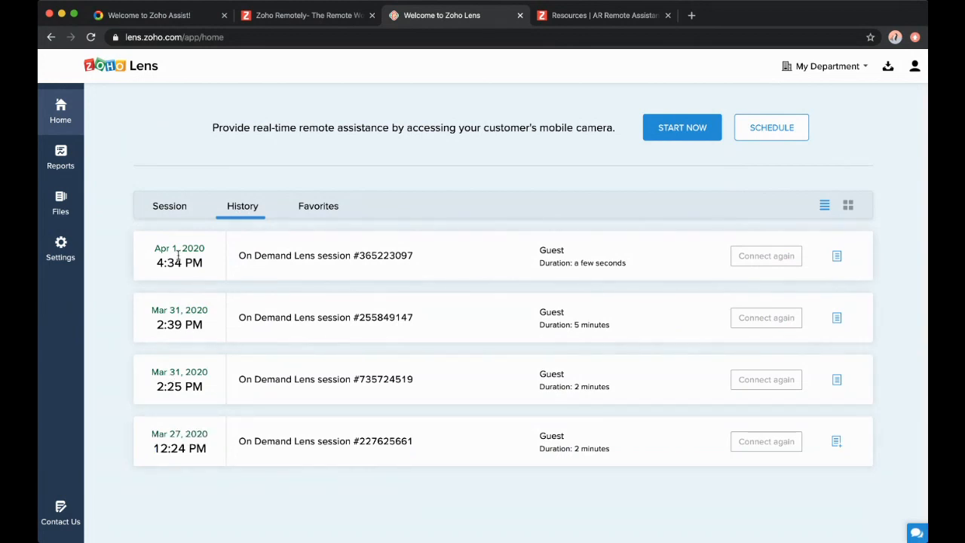
mouse_move(303, 219)
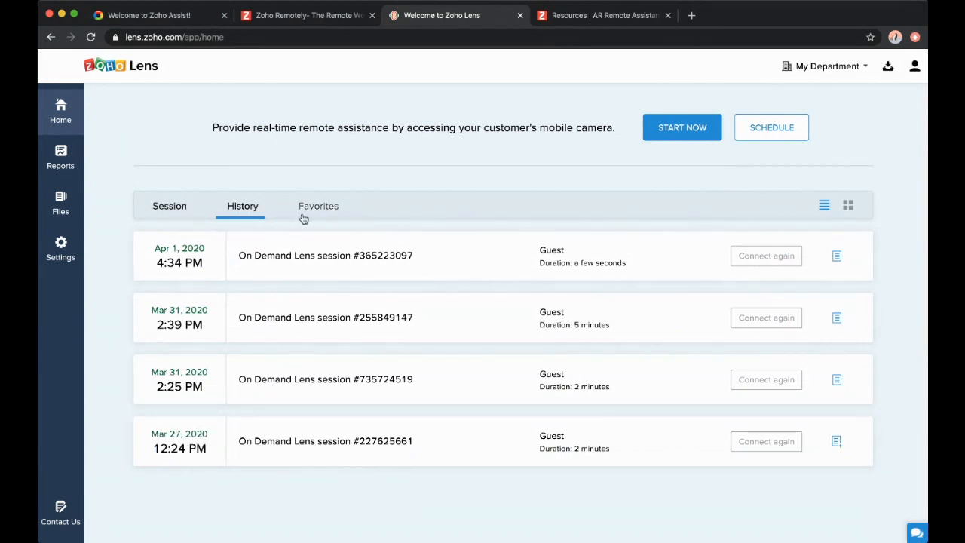
mouse_move(318, 224)
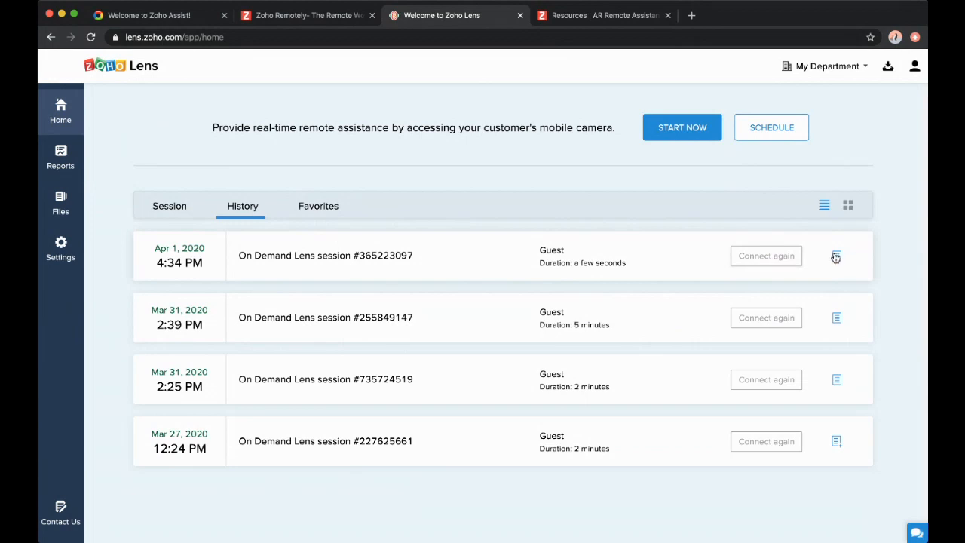
click(836, 257)
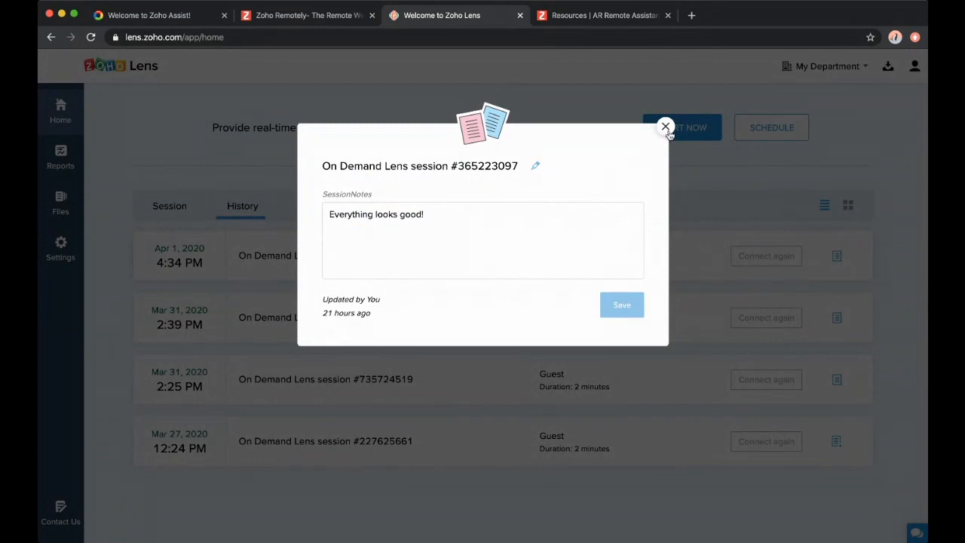
click(664, 126)
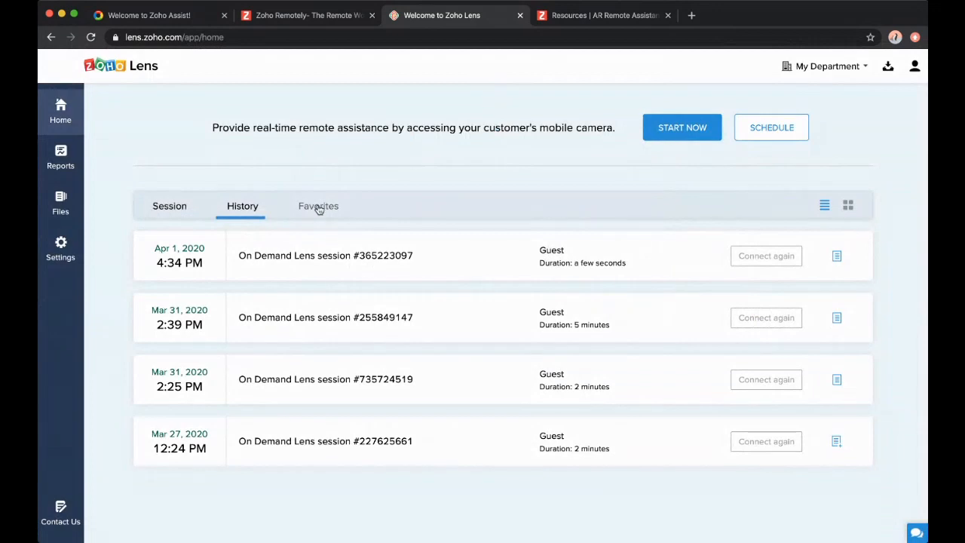
click(169, 206)
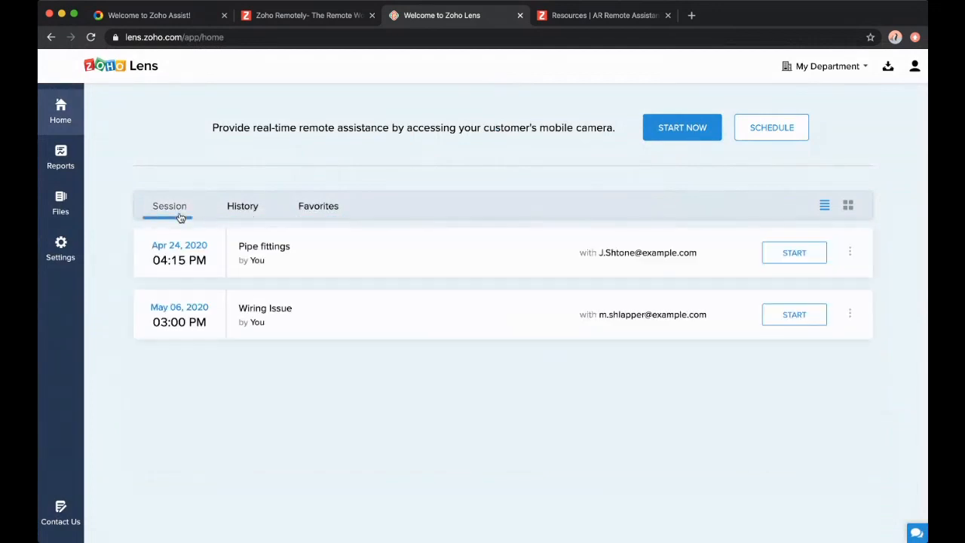
mouse_move(262, 282)
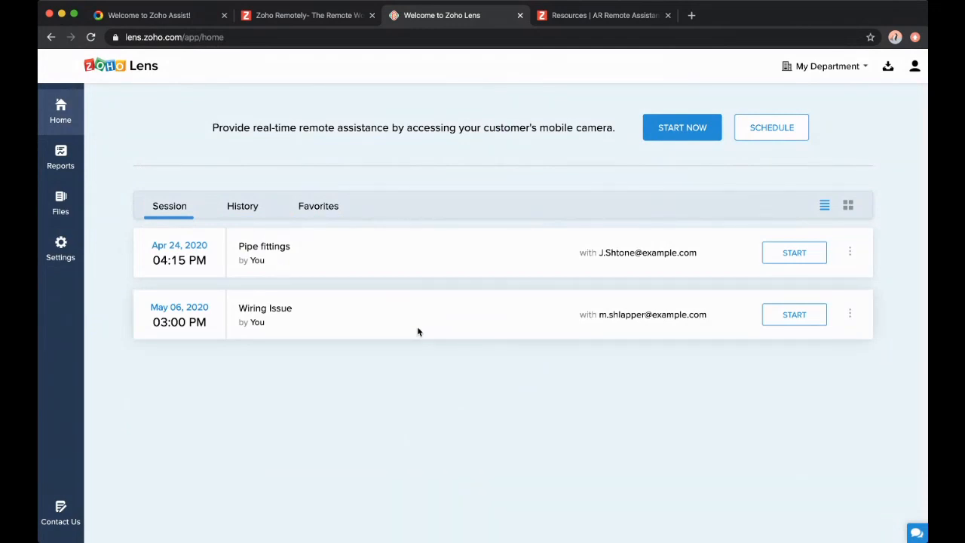
mouse_move(681, 128)
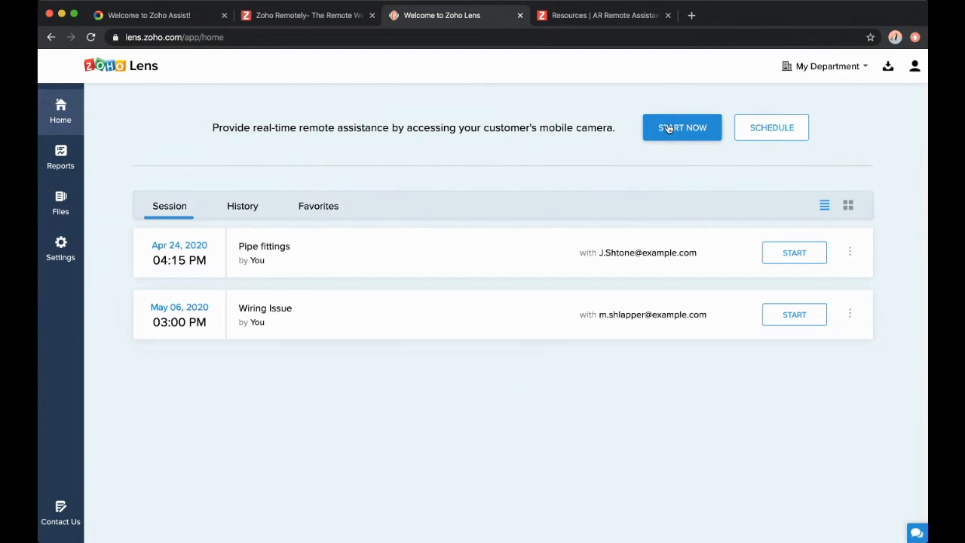
mouse_move(678, 127)
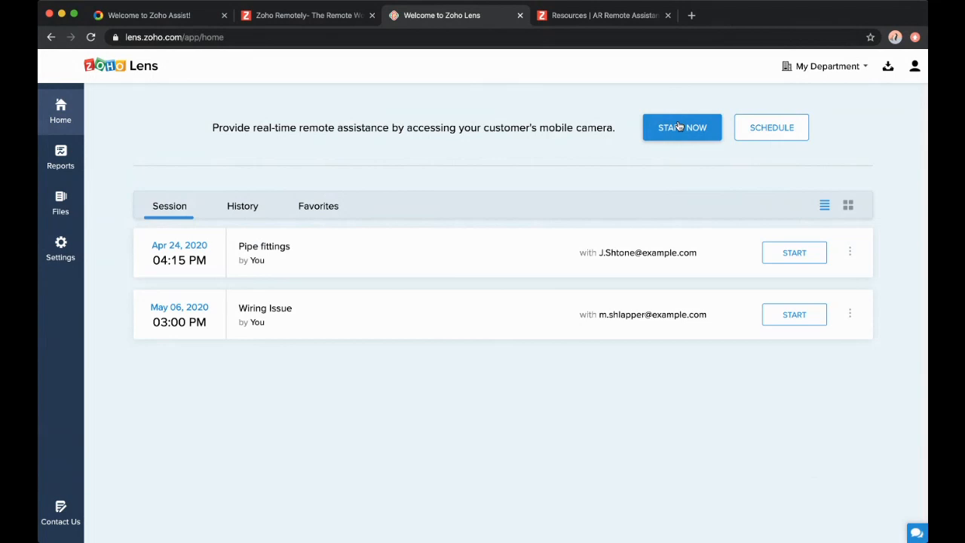
Step: Start a new on-demand Lens camera session and wait for the customer to join
click(681, 126)
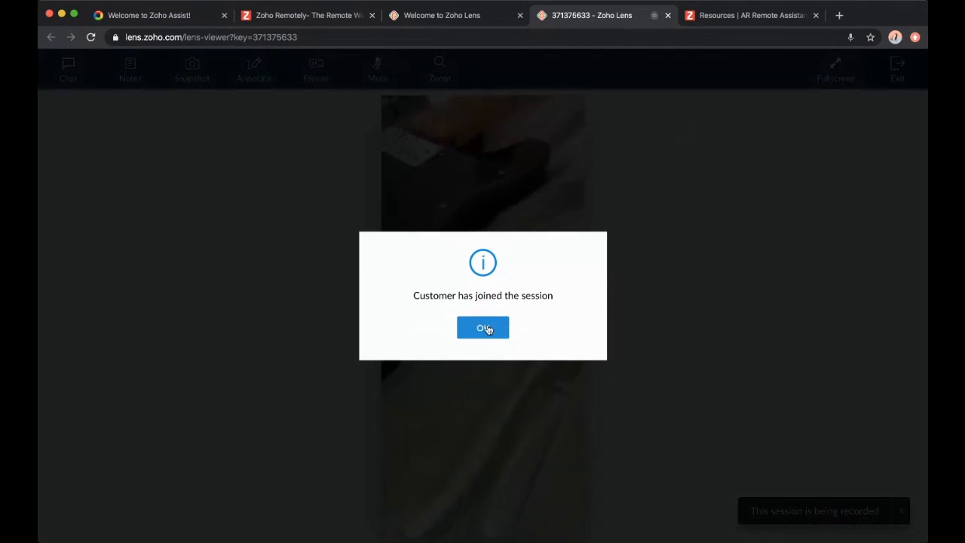
Step: Acknowledge the customer joined and start a chat reply to the guest's message
click(483, 327)
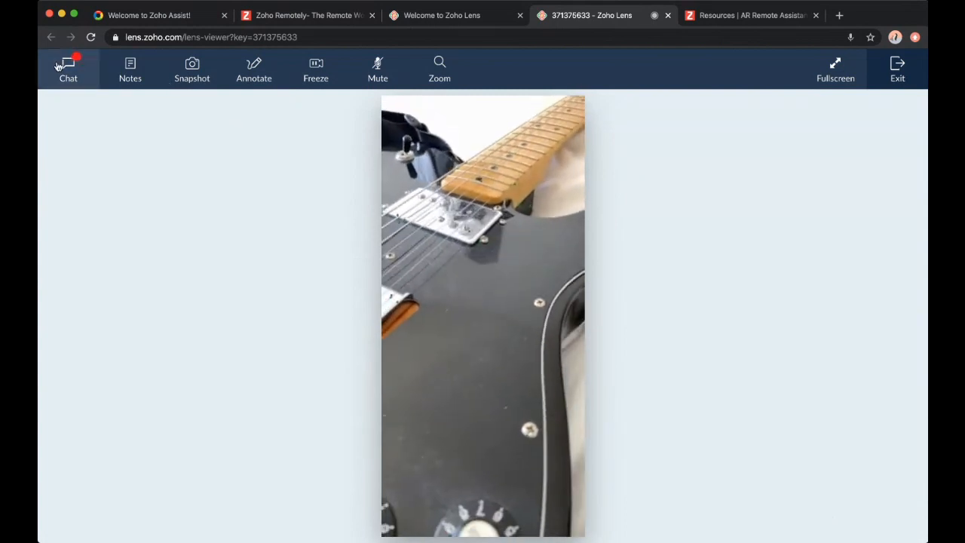
click(68, 68)
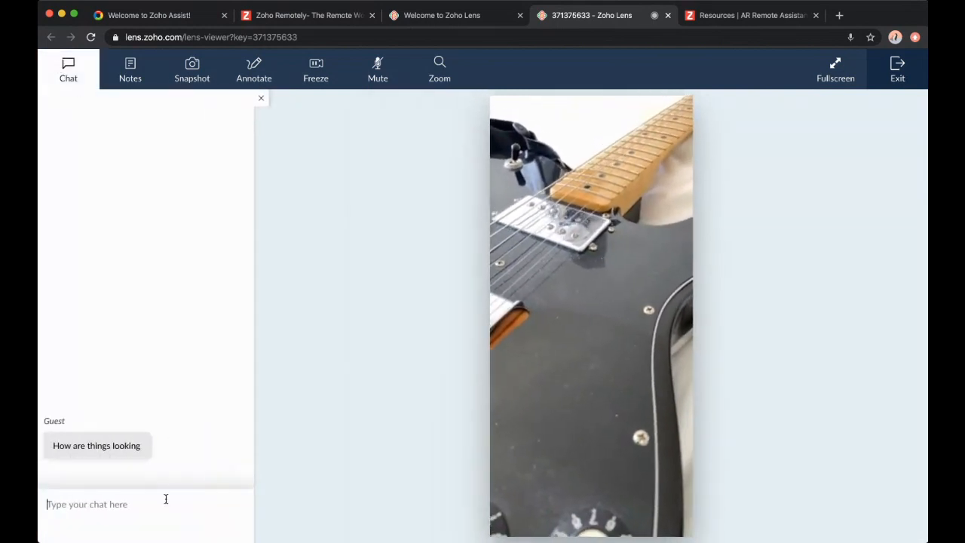
text(b)
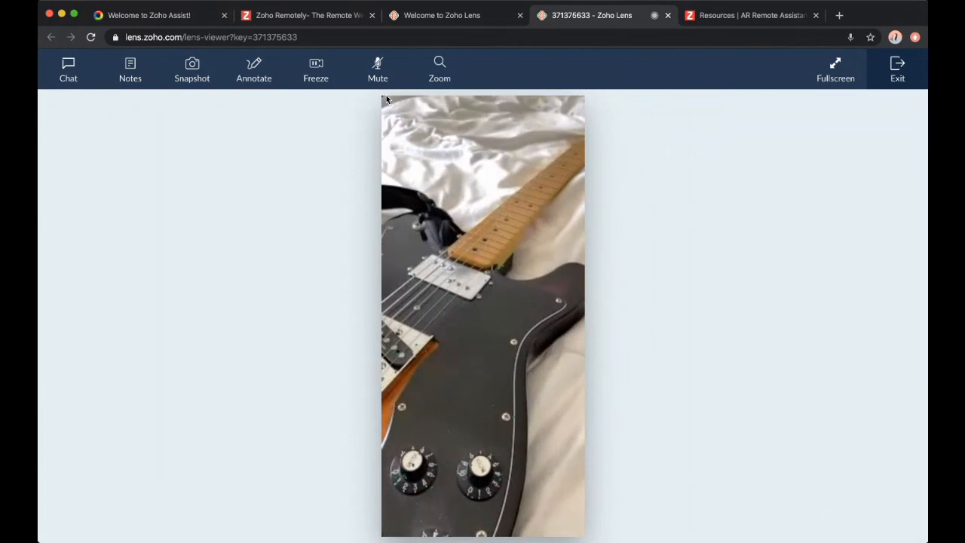
Step: Draw a red rectangle over the pickup area with the annotation tools, then clear it
click(253, 70)
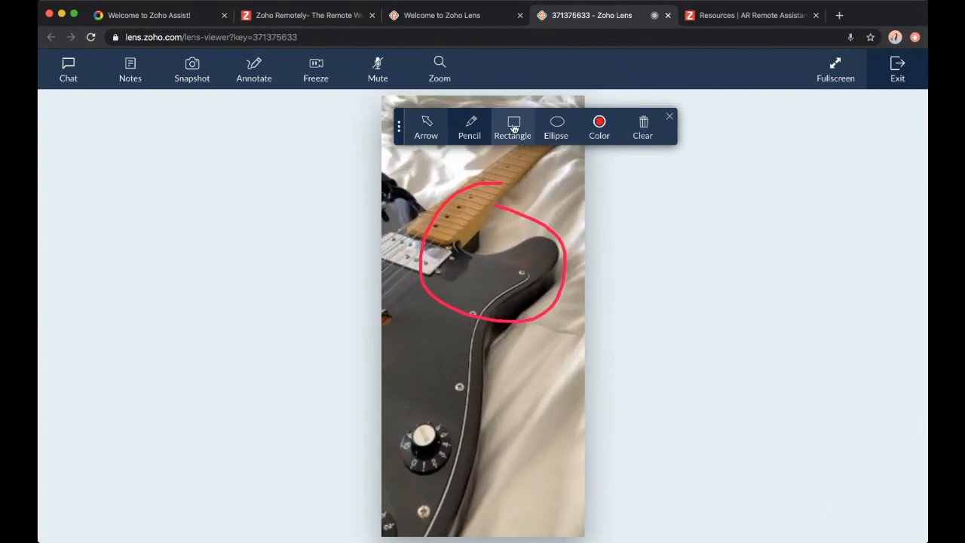
drag(396, 230, 478, 331)
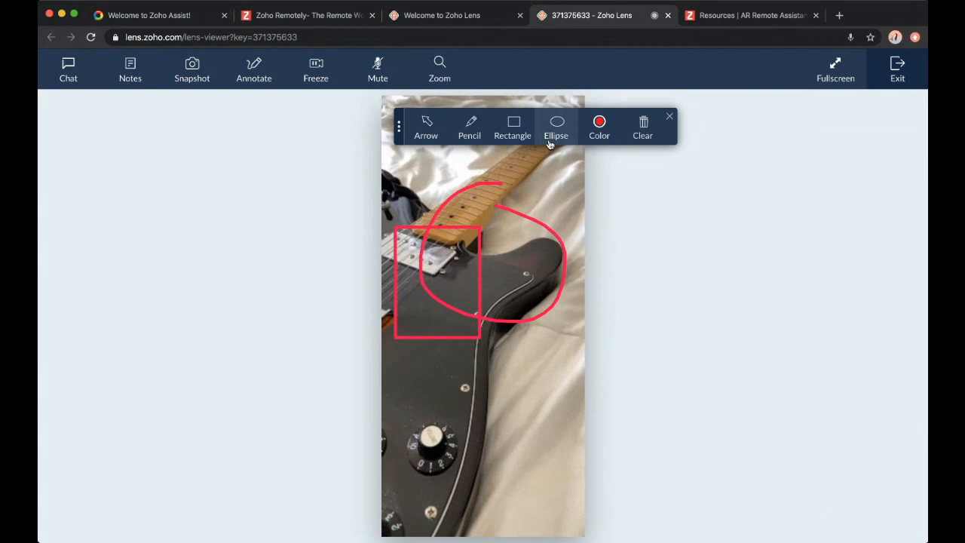
click(642, 127)
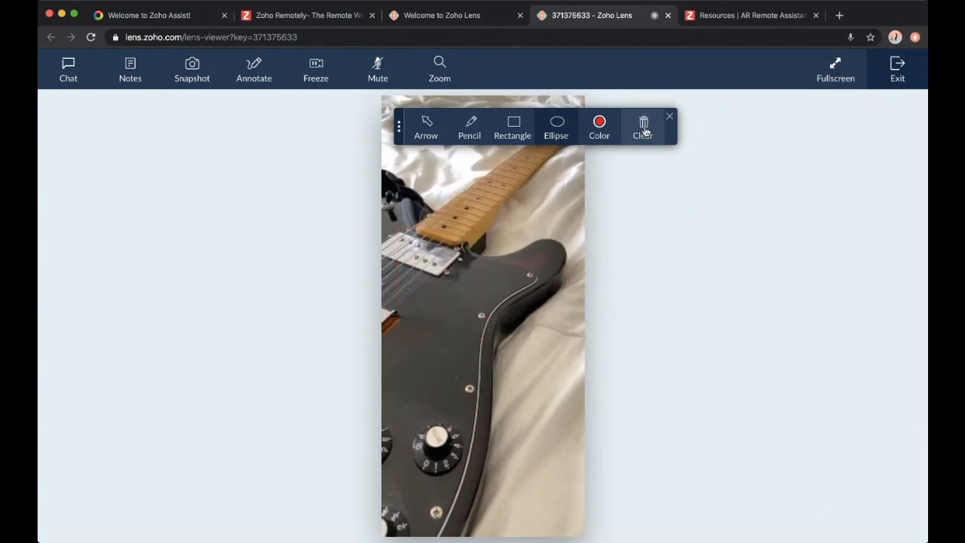
Step: Switch to blue, draw an ellipse on the guitar body, then clear the drawings
click(599, 125)
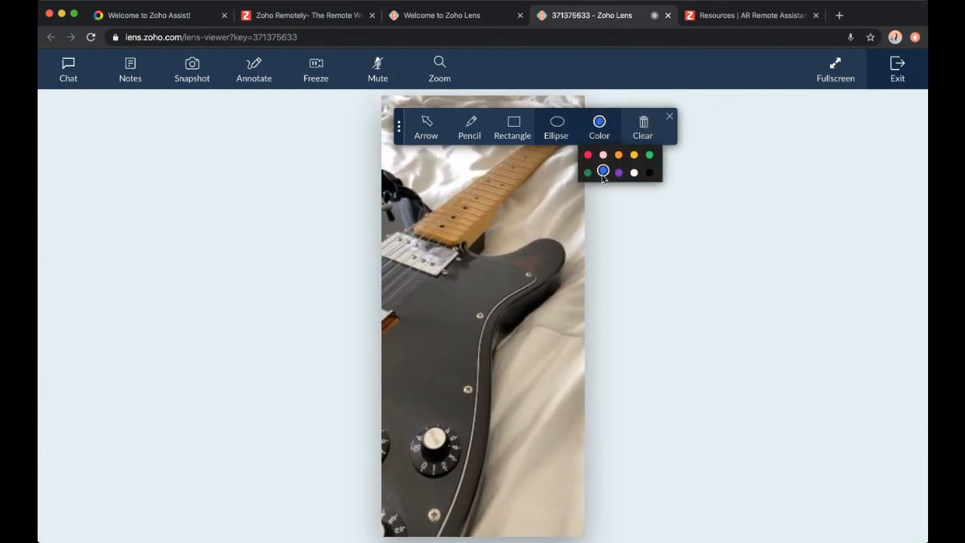
drag(440, 267, 524, 332)
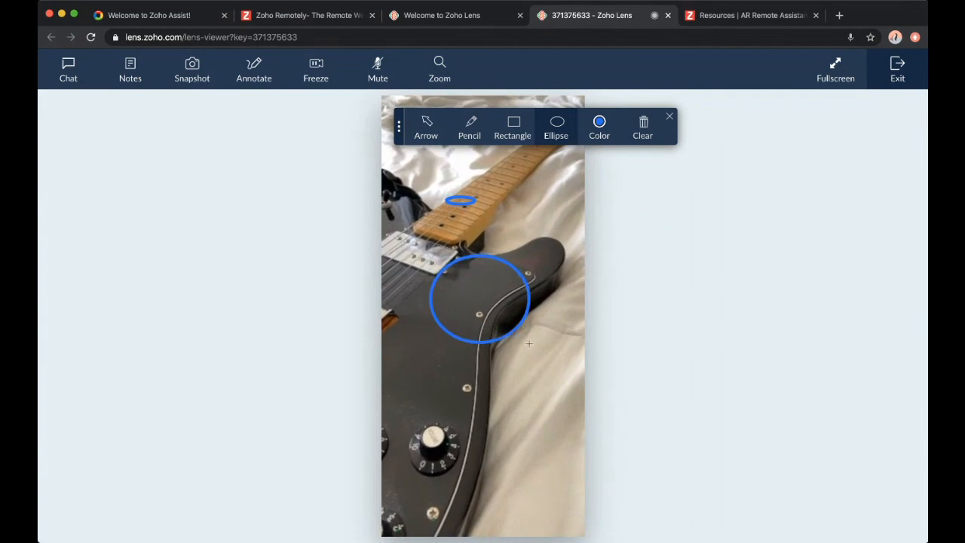
click(642, 127)
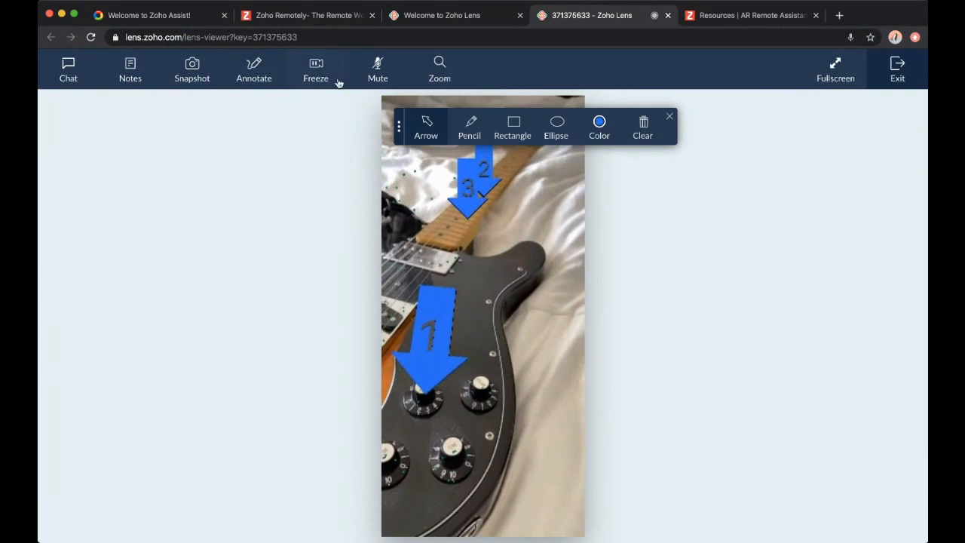
Step: Freeze the video on the annotated guitar frame, then resume the live feed
click(315, 70)
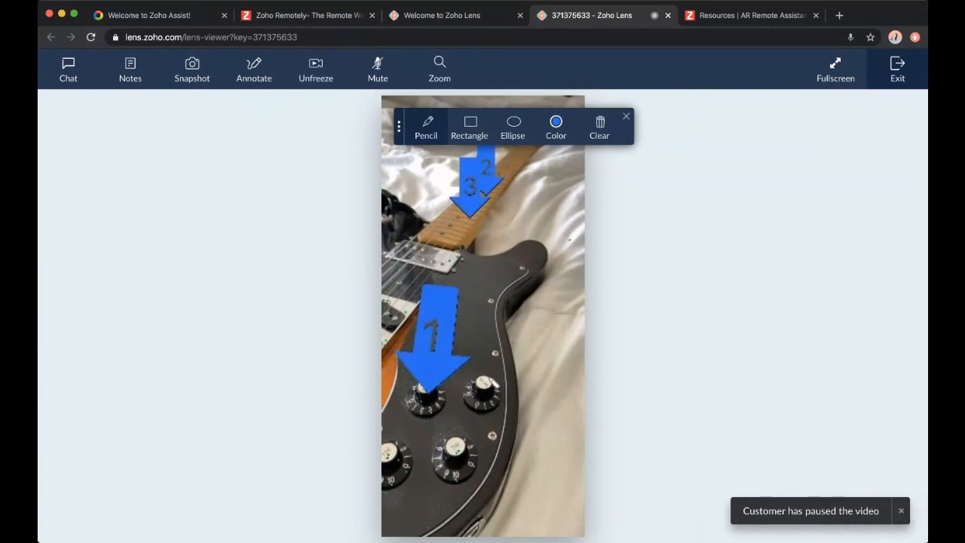
mouse_move(330, 130)
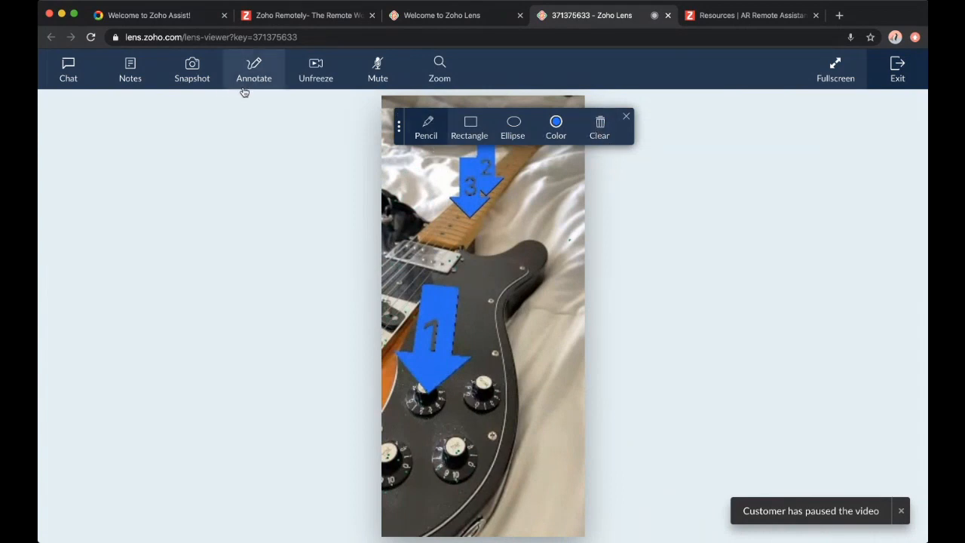
click(315, 69)
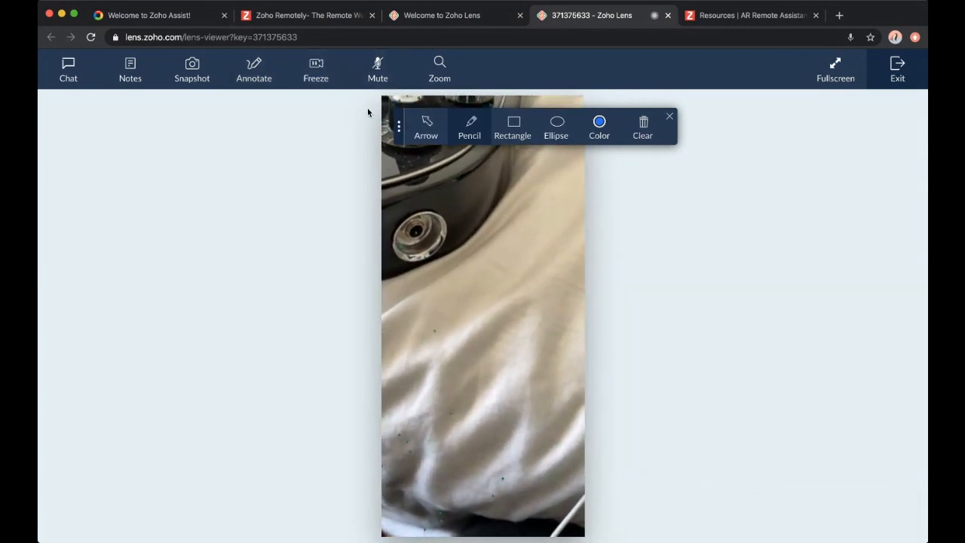
click(192, 69)
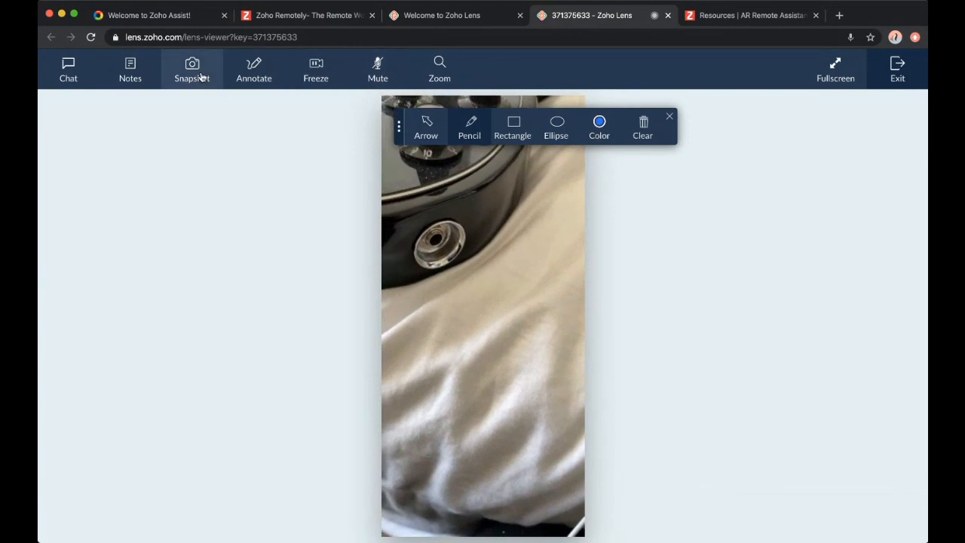
Step: Capture a snapshot of the guitar and mark two control knobs with numbered arrows
click(192, 69)
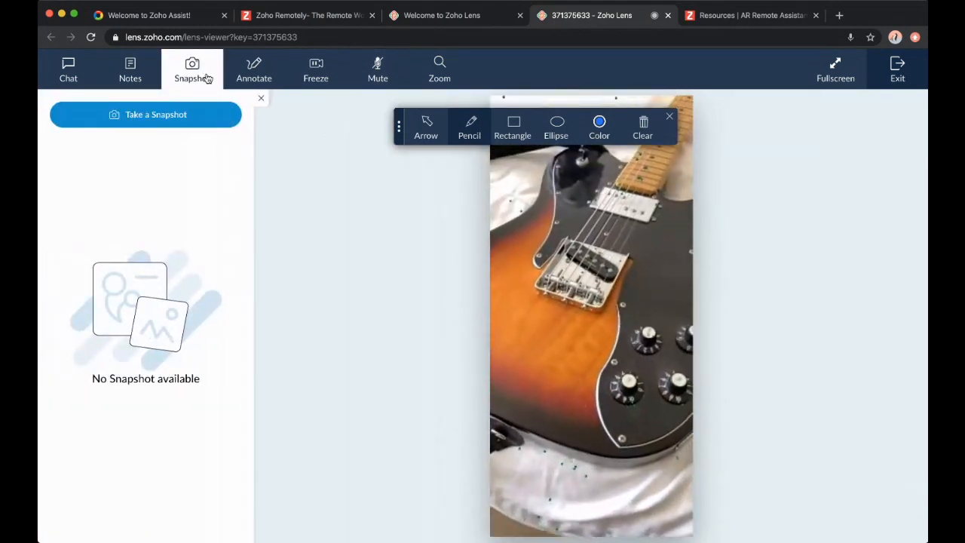
click(145, 113)
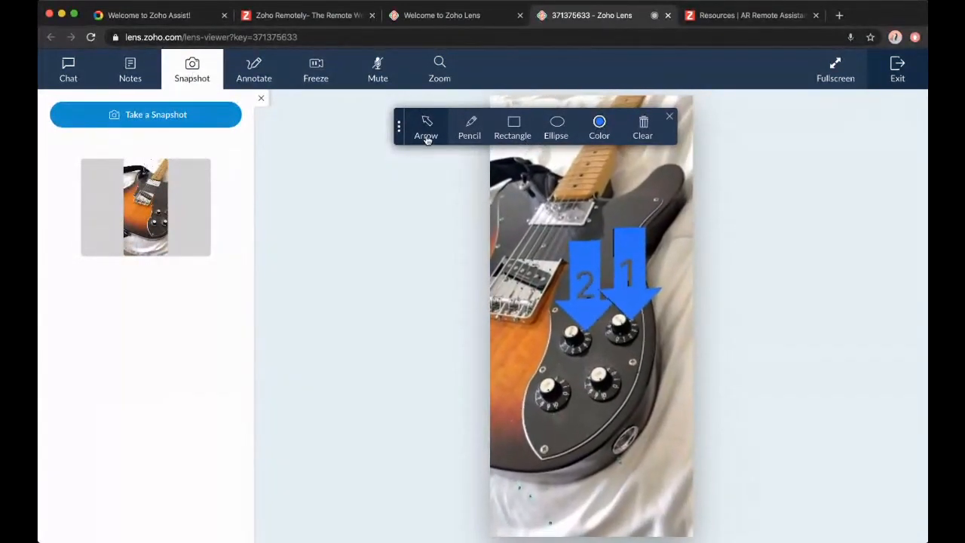
click(145, 114)
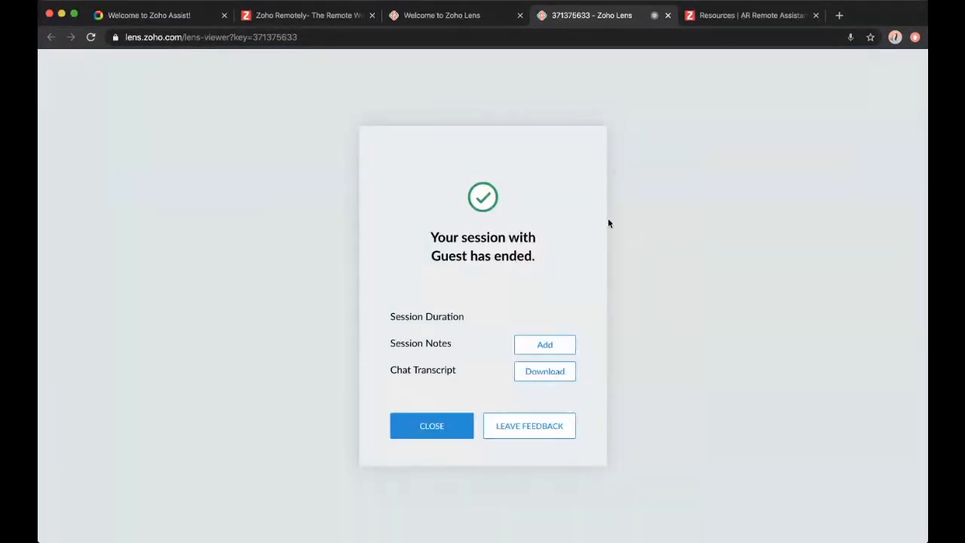
mouse_move(596, 244)
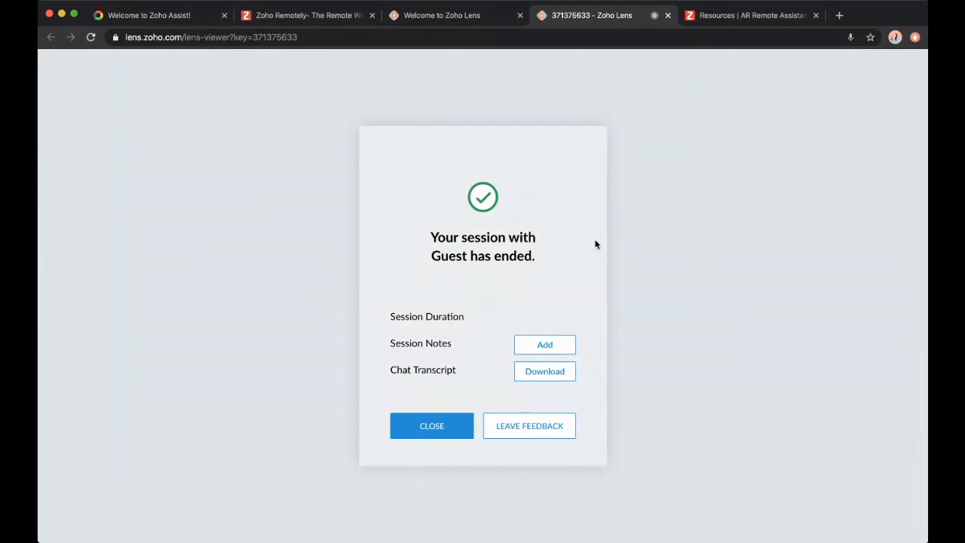
mouse_move(540, 310)
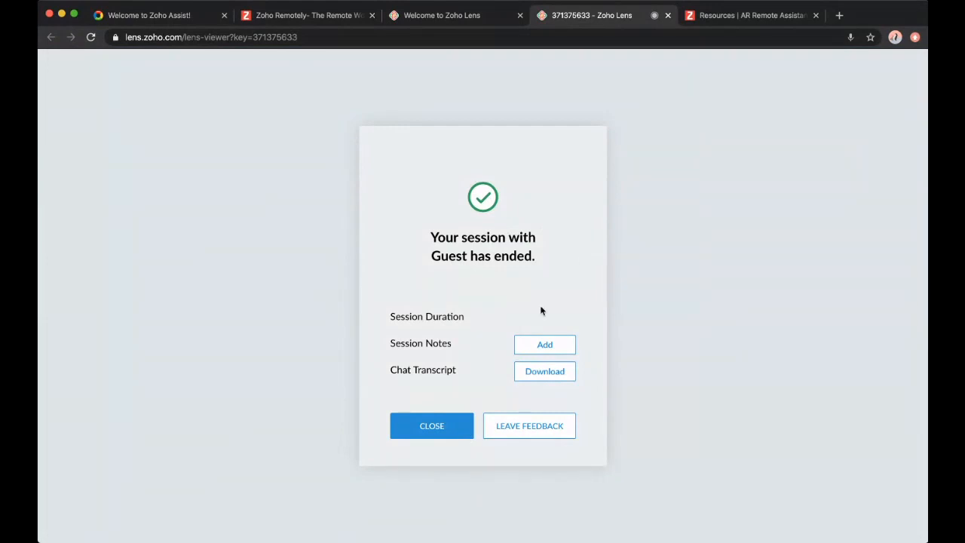
Step: Add a session note saying the guitar looked bad, what a mess
click(544, 344)
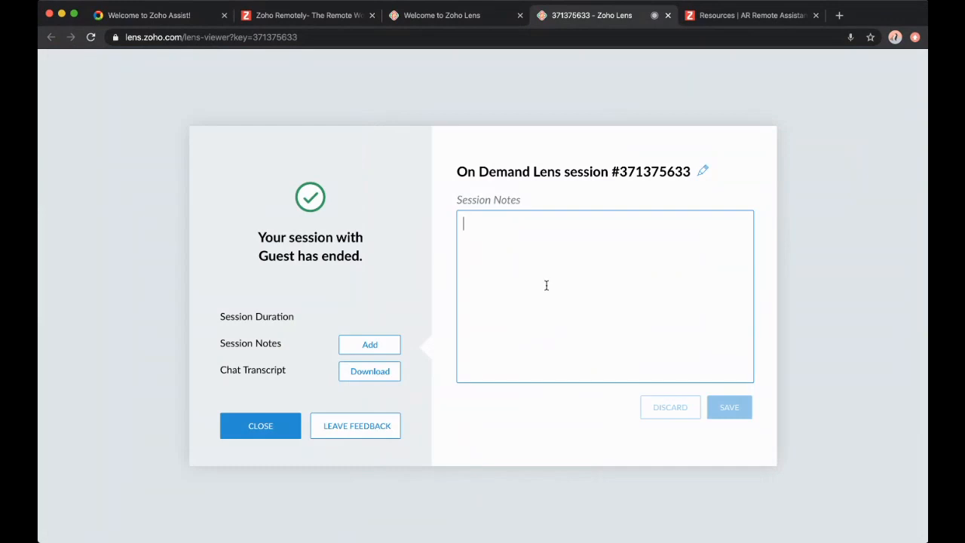
text(guitar looked bad wow w)
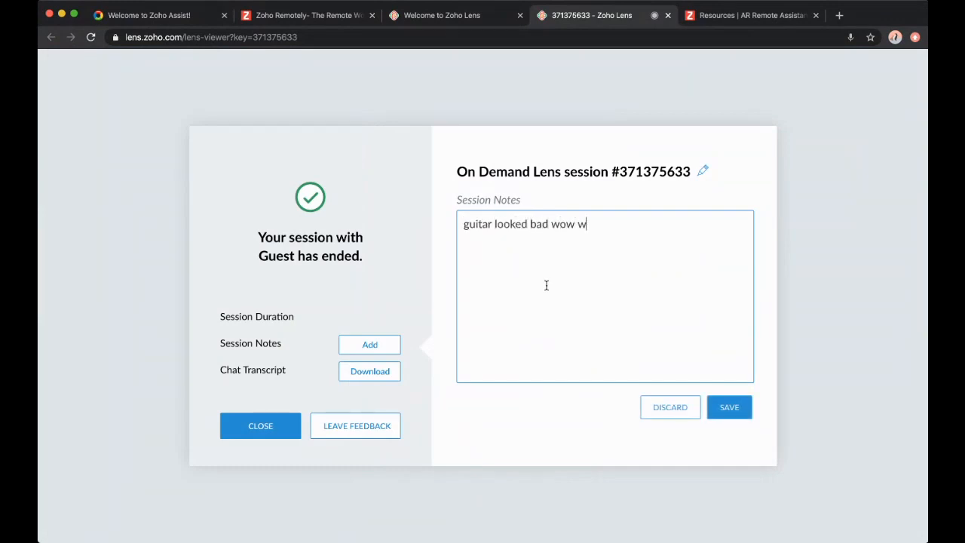
text(hat a mess)
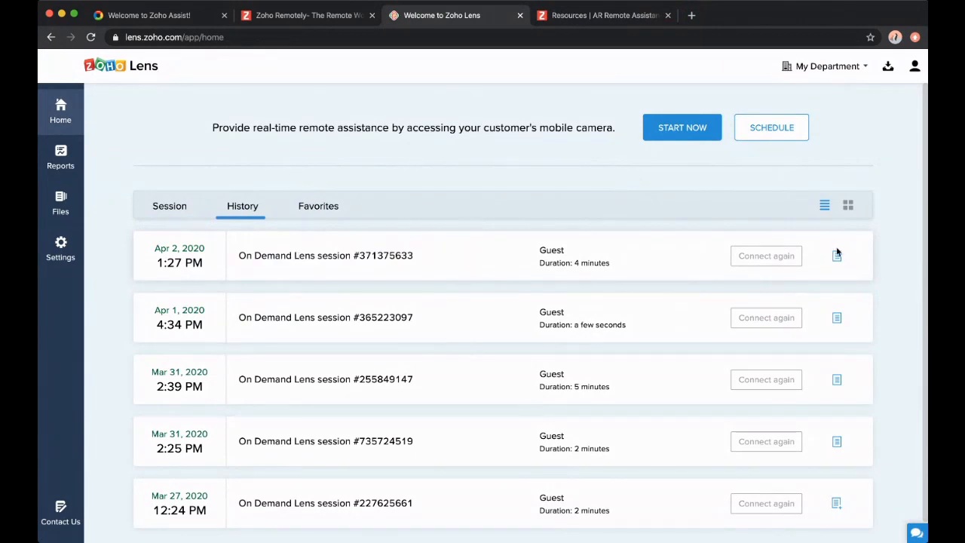
Step: Check the newest session's notes, then go to Reports from the sidebar
click(836, 255)
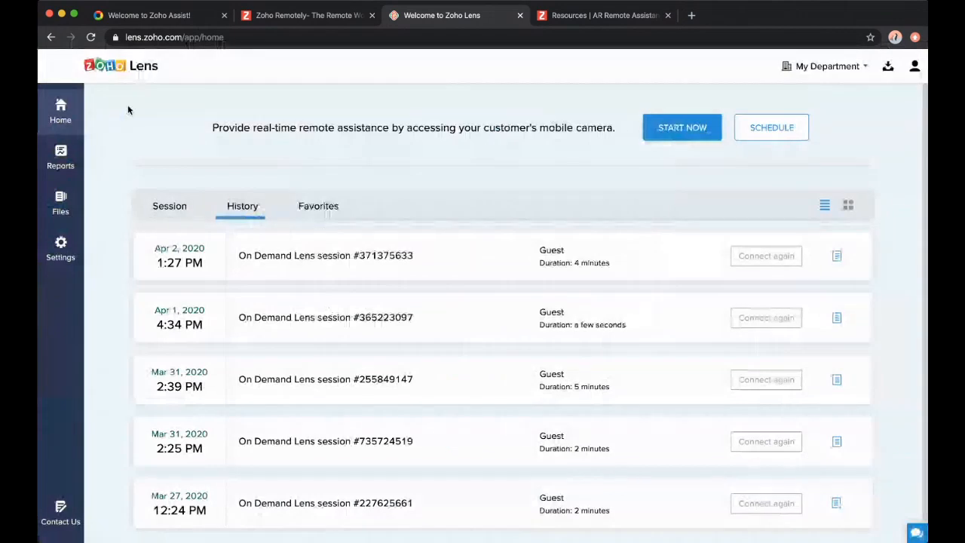
click(60, 157)
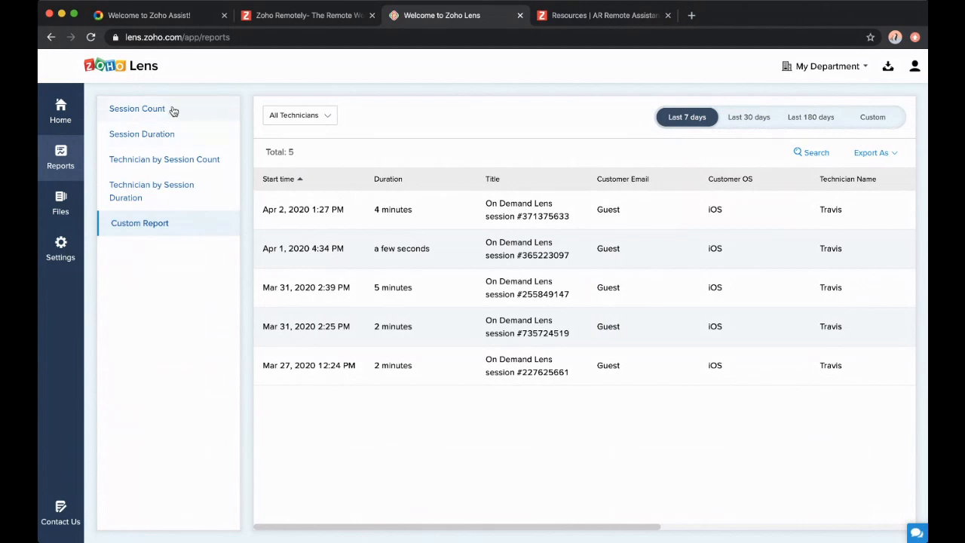
mouse_move(174, 142)
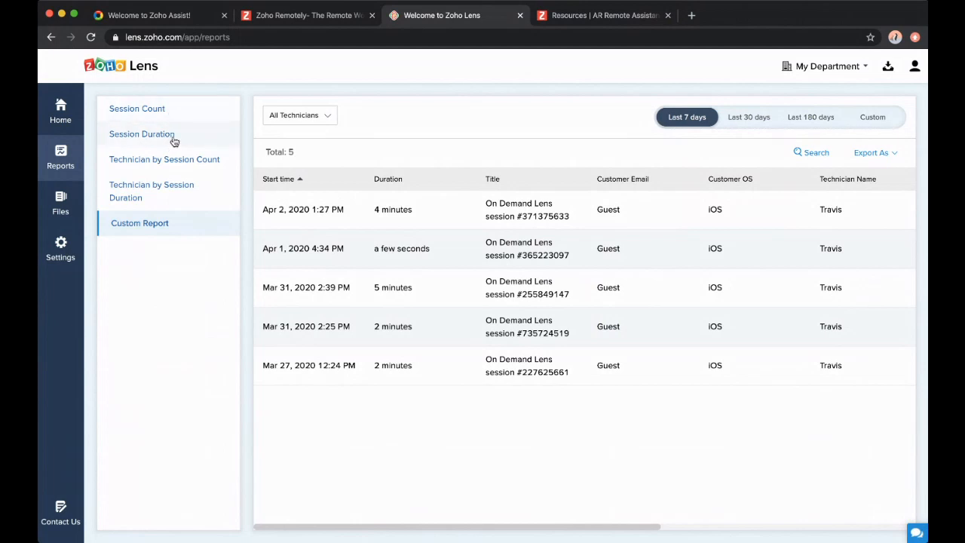
Step: Show the Session Duration report: 14 min total, 2 average, 7 max, 1 min
click(143, 133)
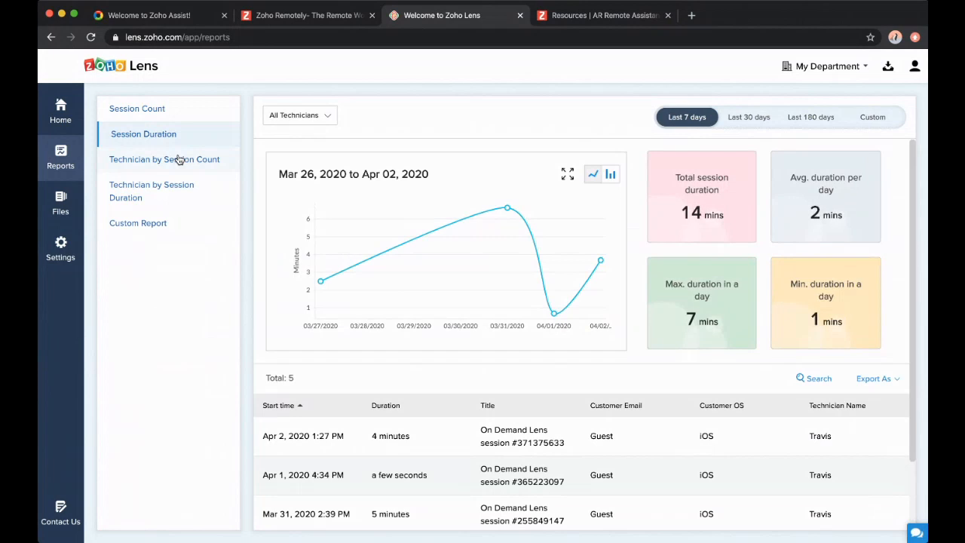
mouse_move(199, 164)
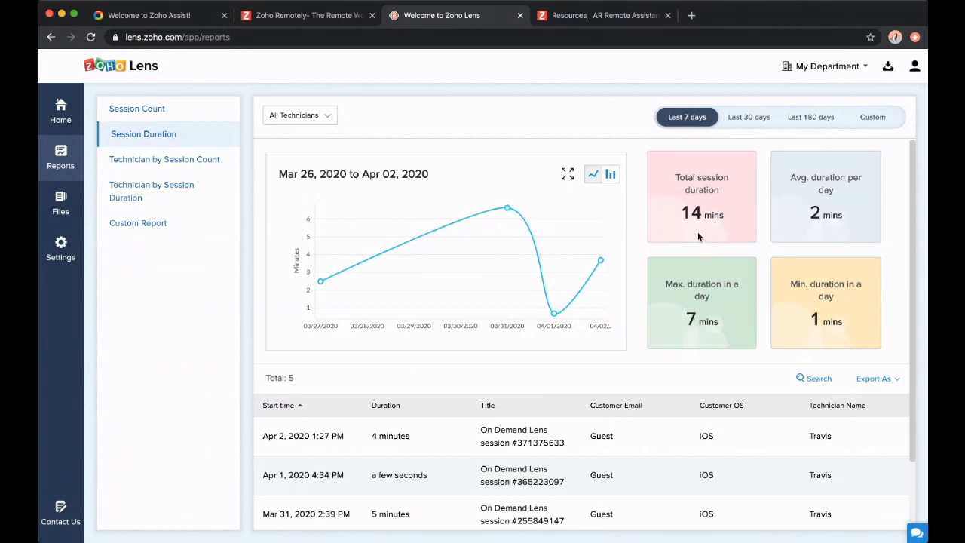
mouse_move(715, 246)
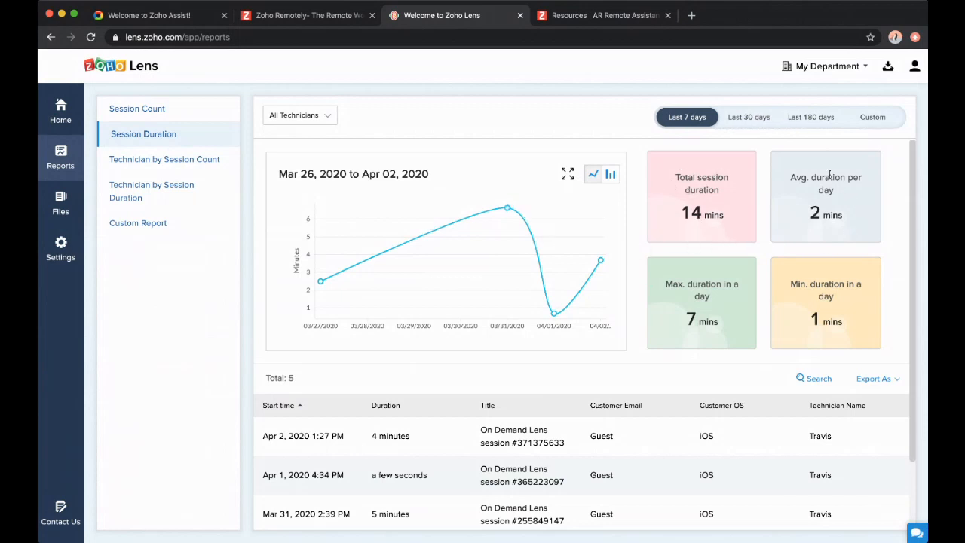
mouse_move(833, 229)
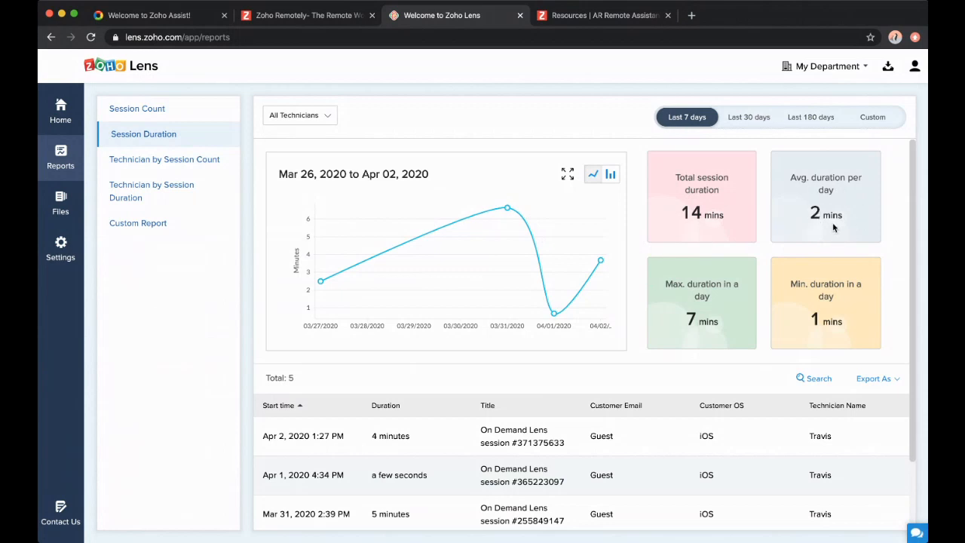
mouse_move(720, 270)
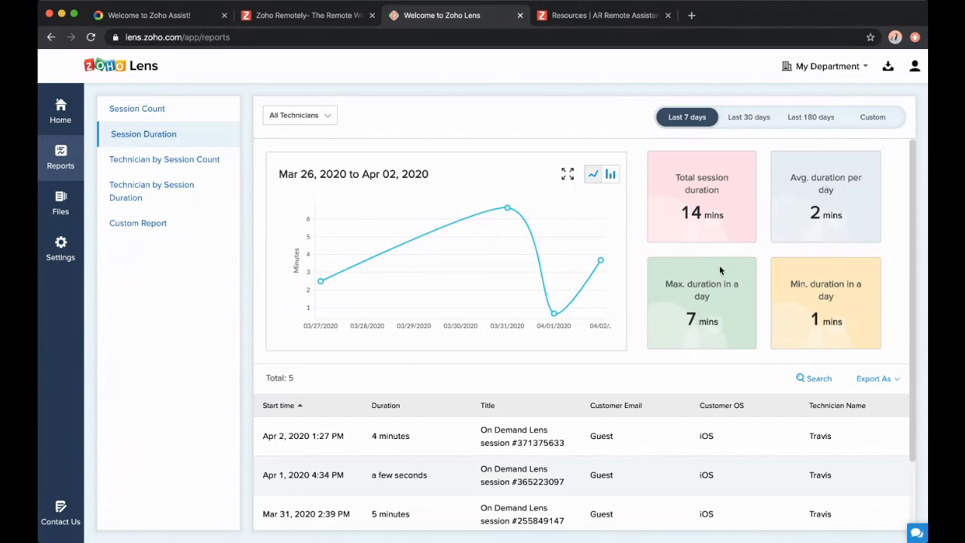
scroll(down, 3)
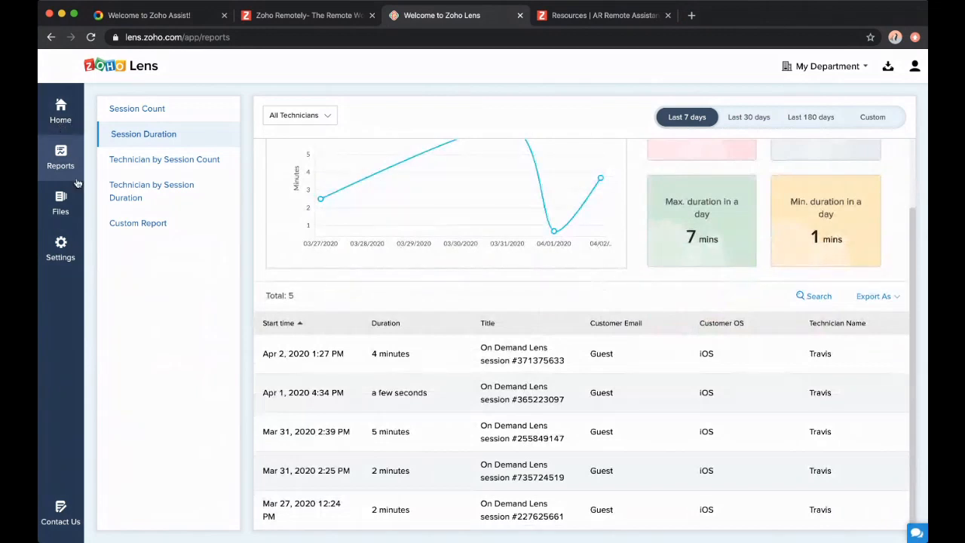
Step: Browse Files, expanding sessions #365223097 and #371375633 to see recordings, screenshots and notes
click(60, 202)
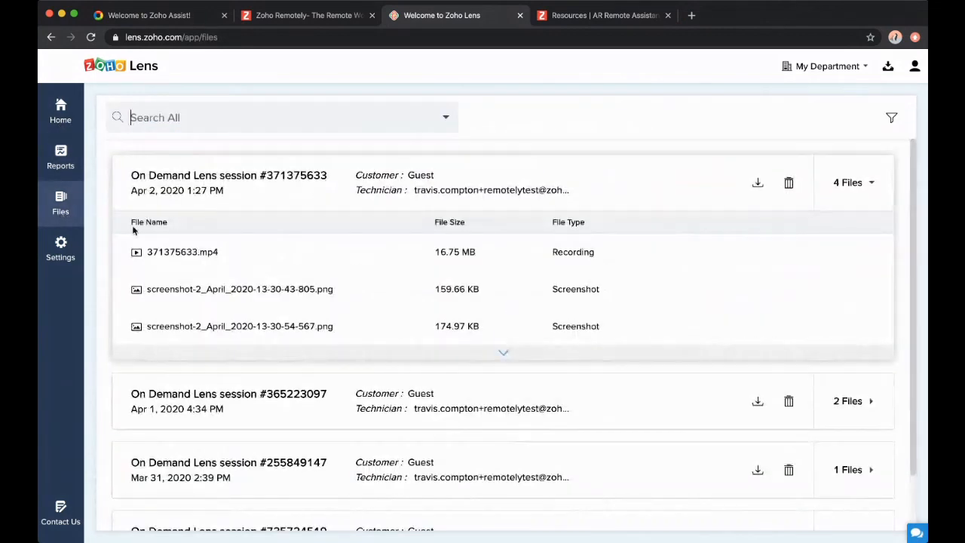
mouse_move(75, 215)
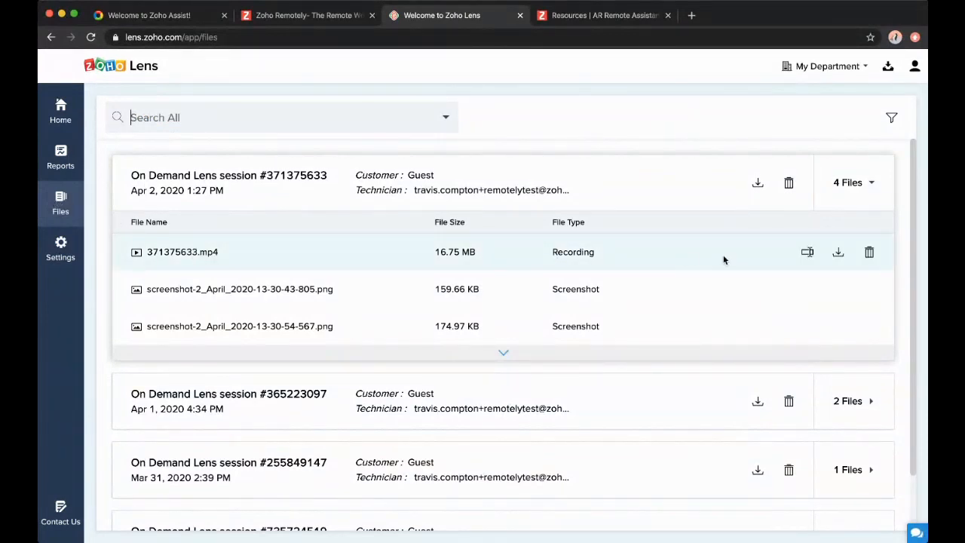
mouse_move(561, 325)
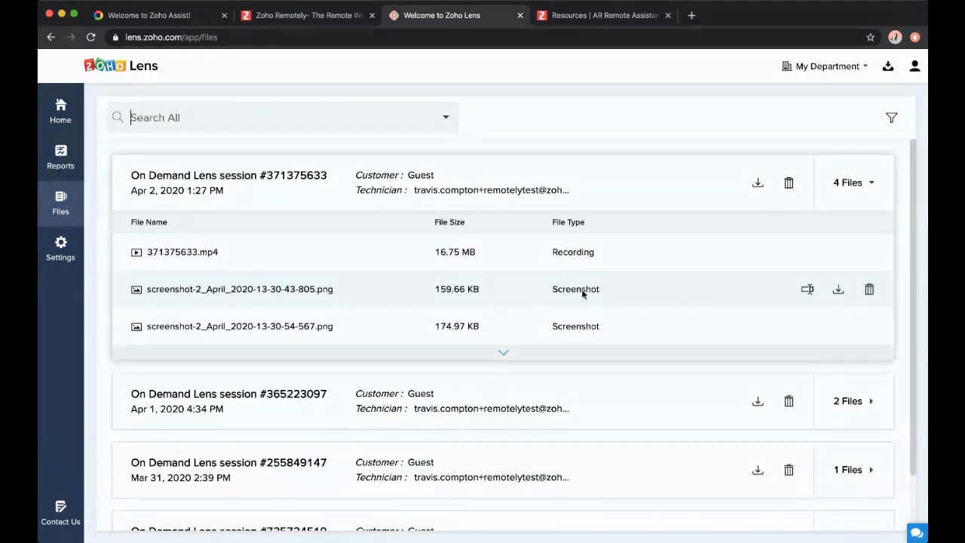
click(503, 352)
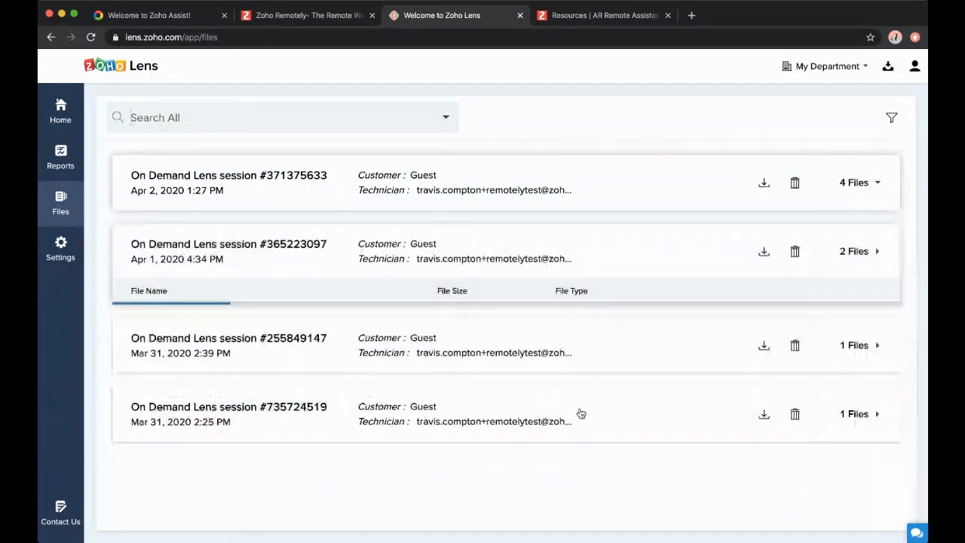
click(871, 251)
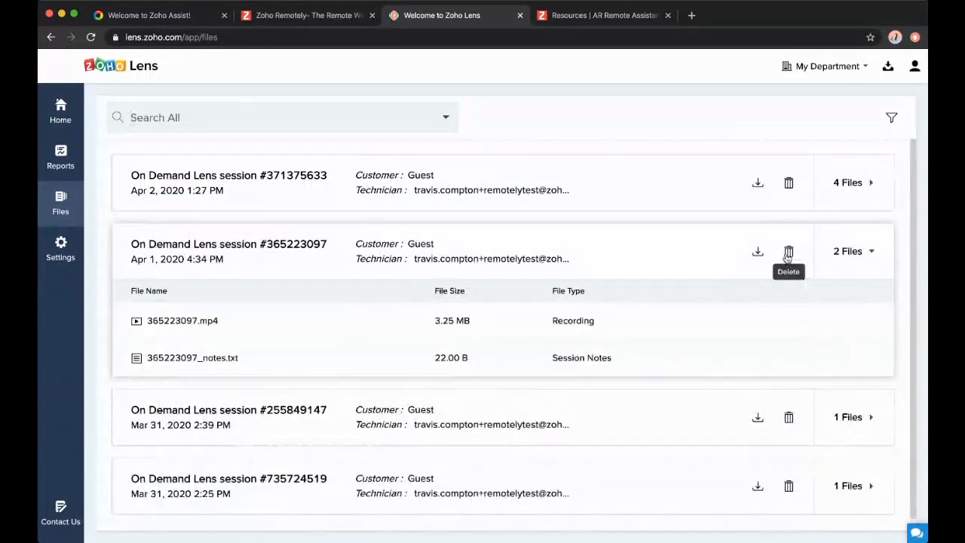
click(853, 182)
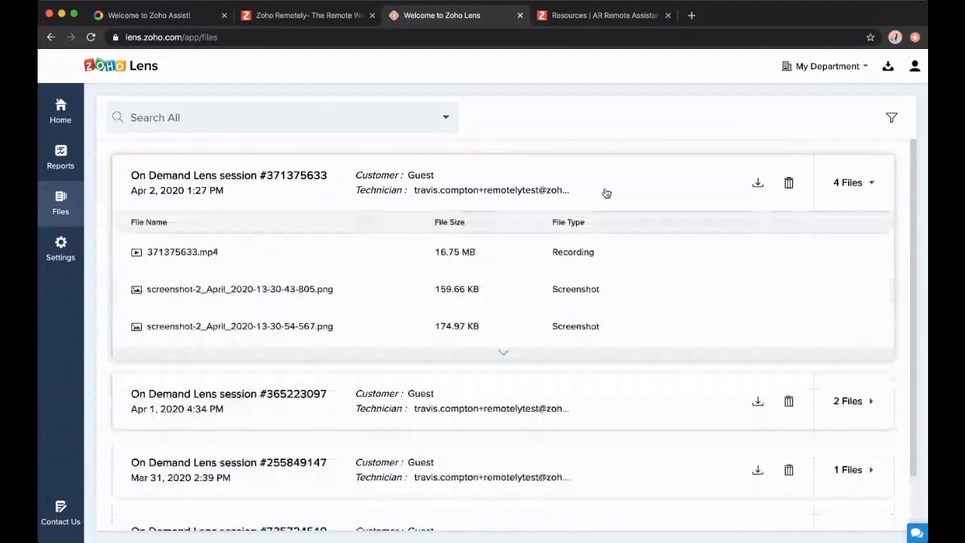
mouse_move(223, 257)
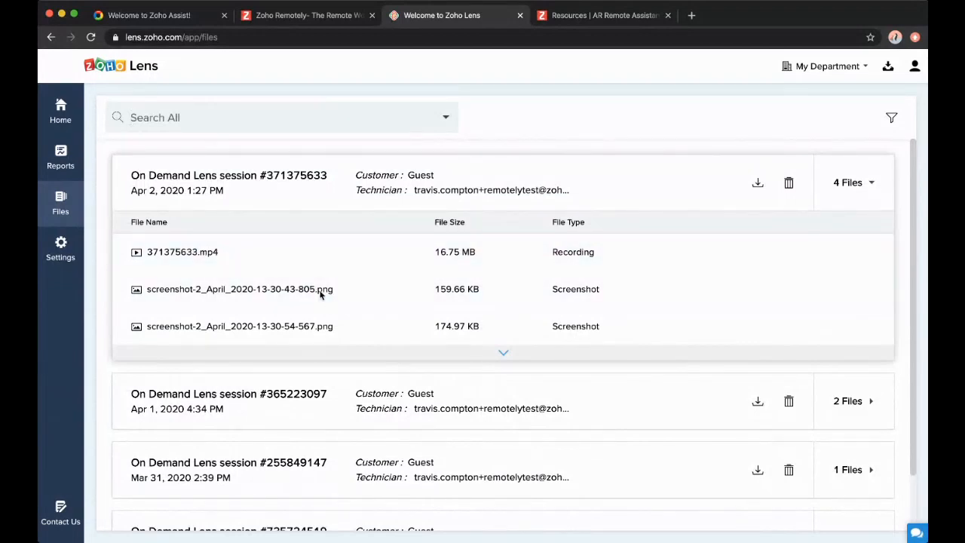
mouse_move(322, 311)
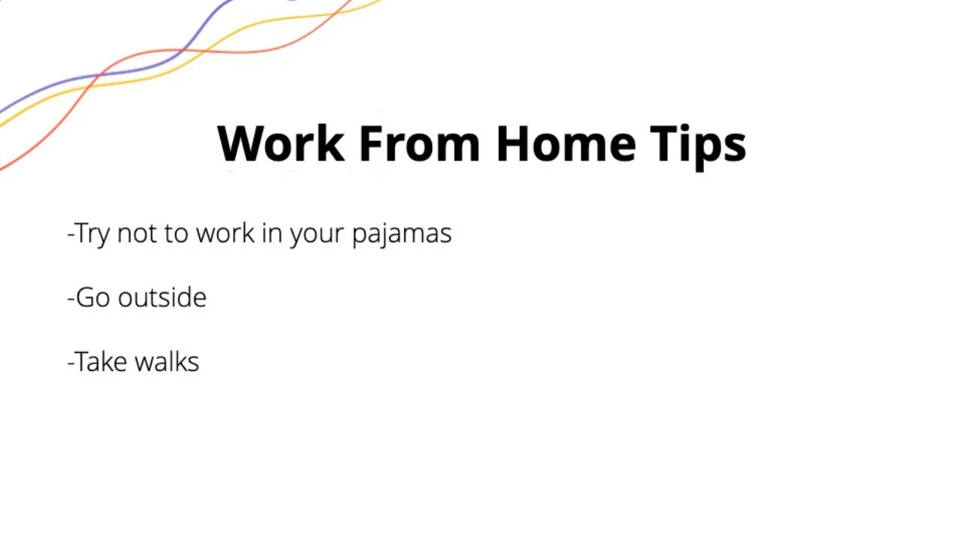
Step: Add the bullet '-Just try to stay sane' under Take walks
text(-Just try to stay sane)
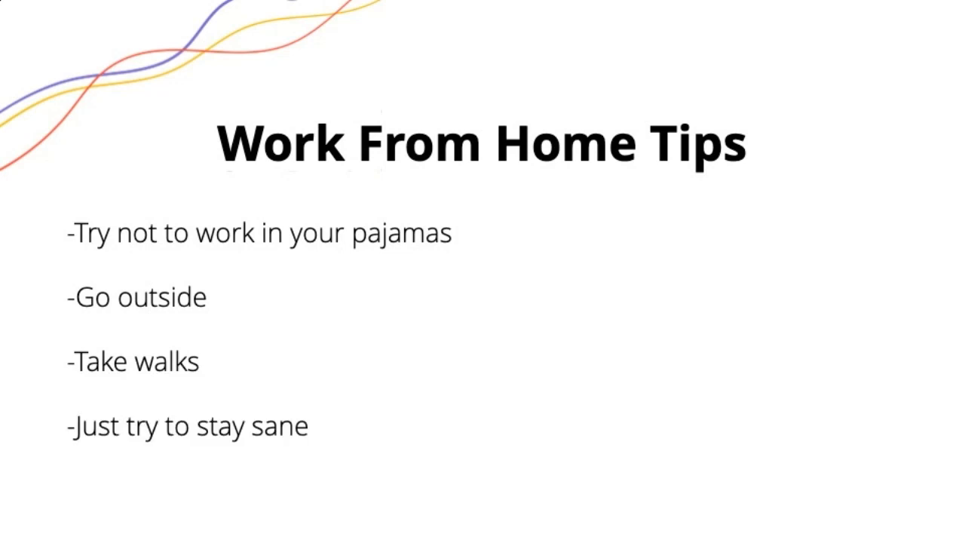